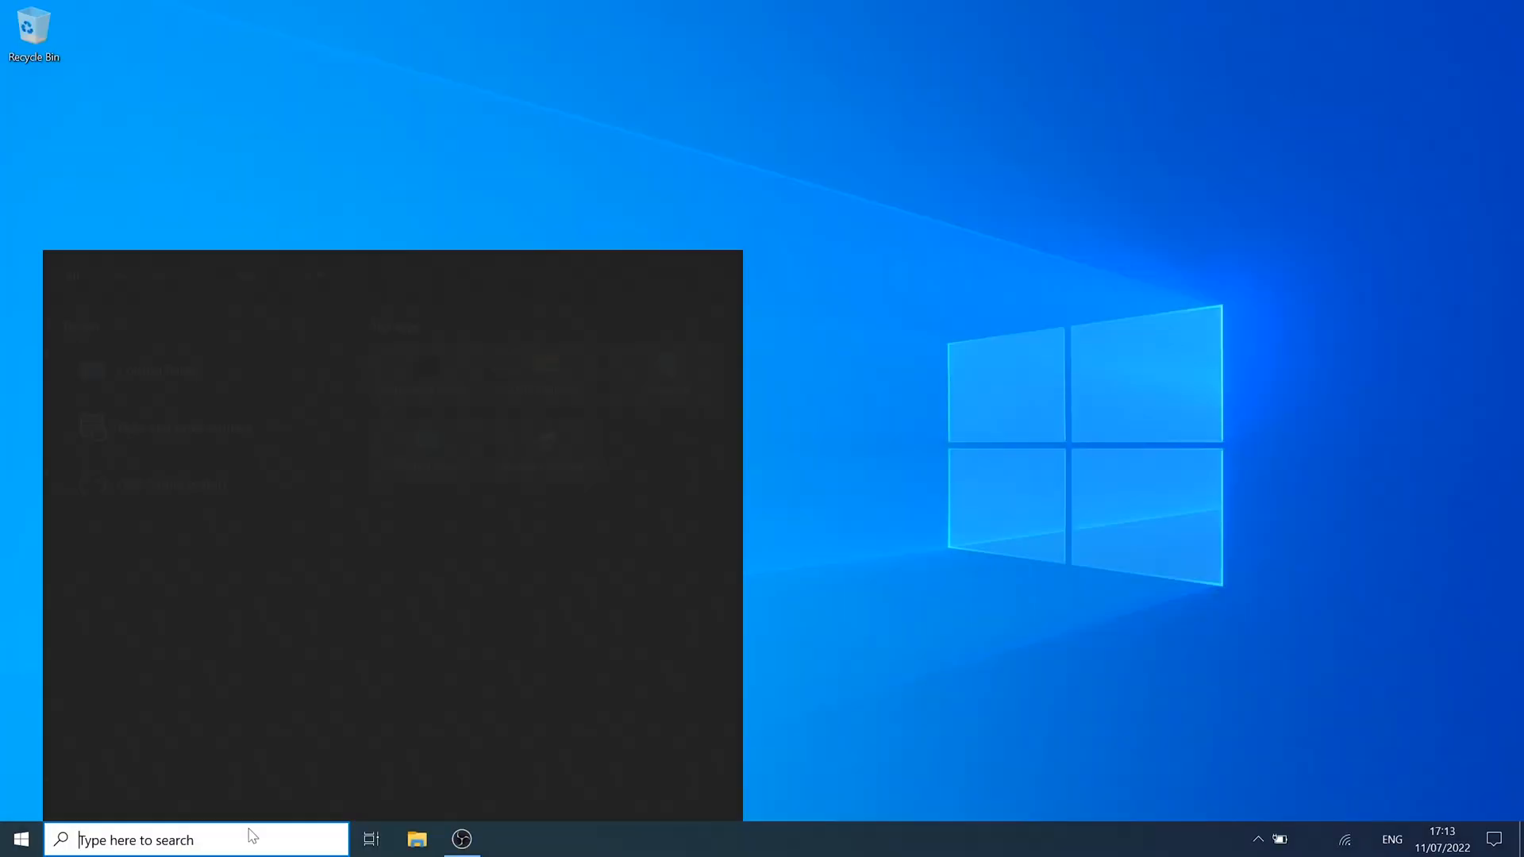
- Turn Windows Defender Firewall off for private and public networks via Control Panel's on/off page
{"action": "type", "text": "con"}
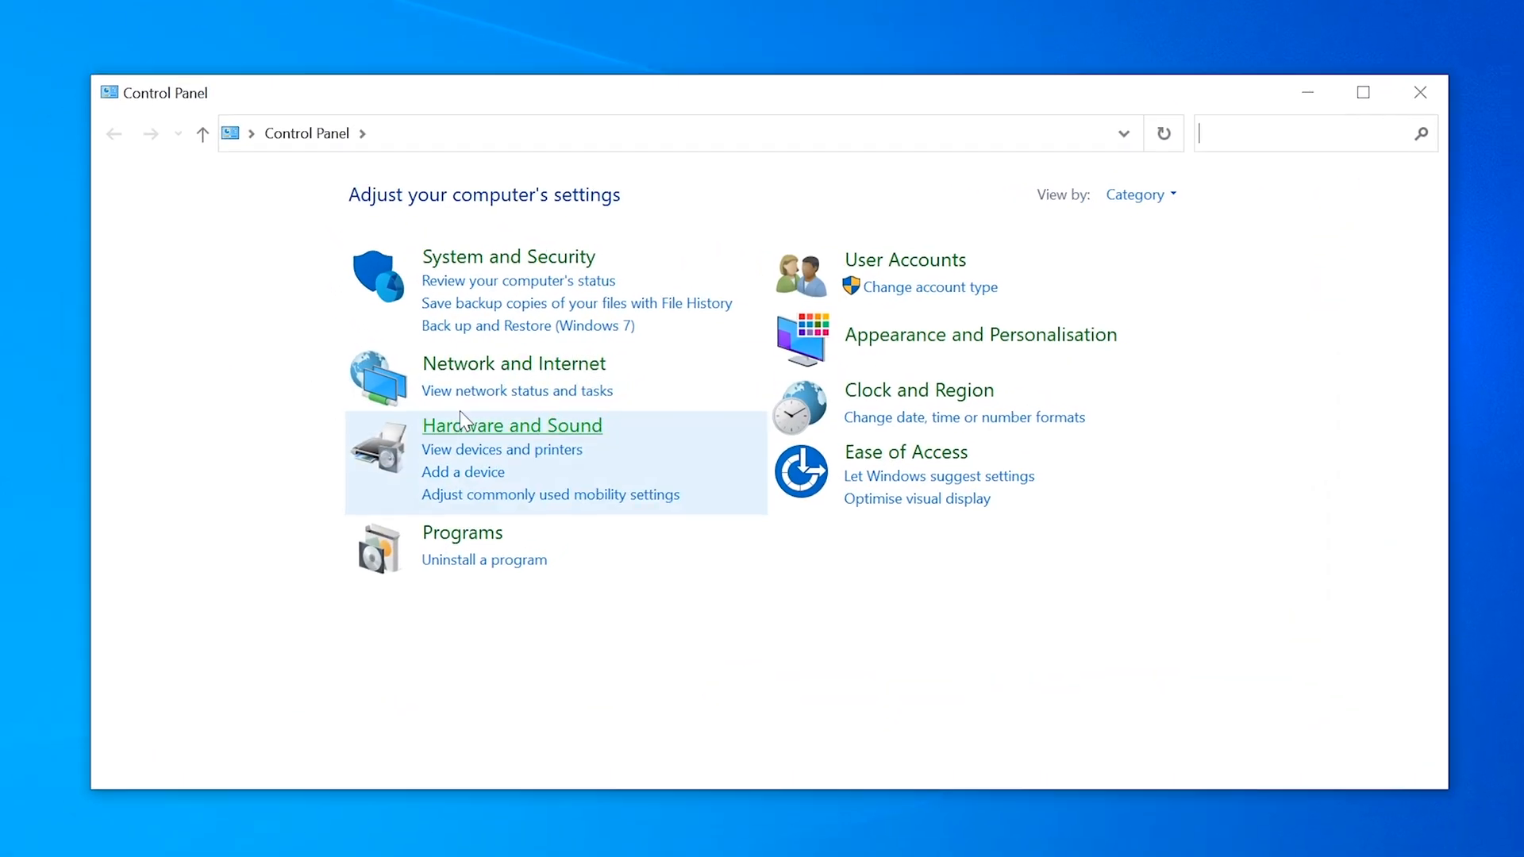
{"action": "left_click", "coordinate": [508, 257]}
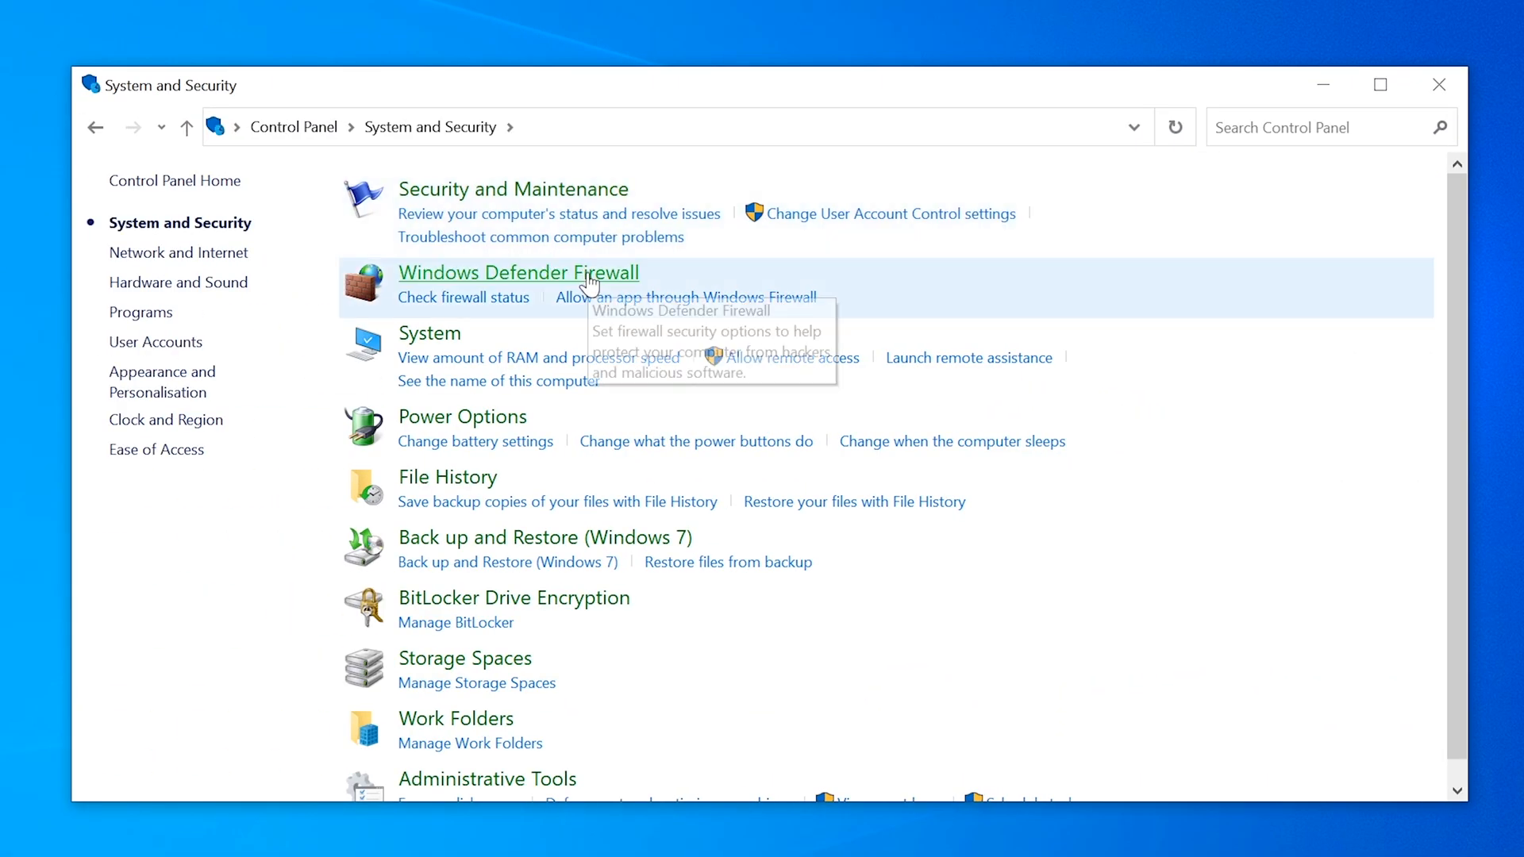
{"action": "left_click", "coordinate": [518, 271]}
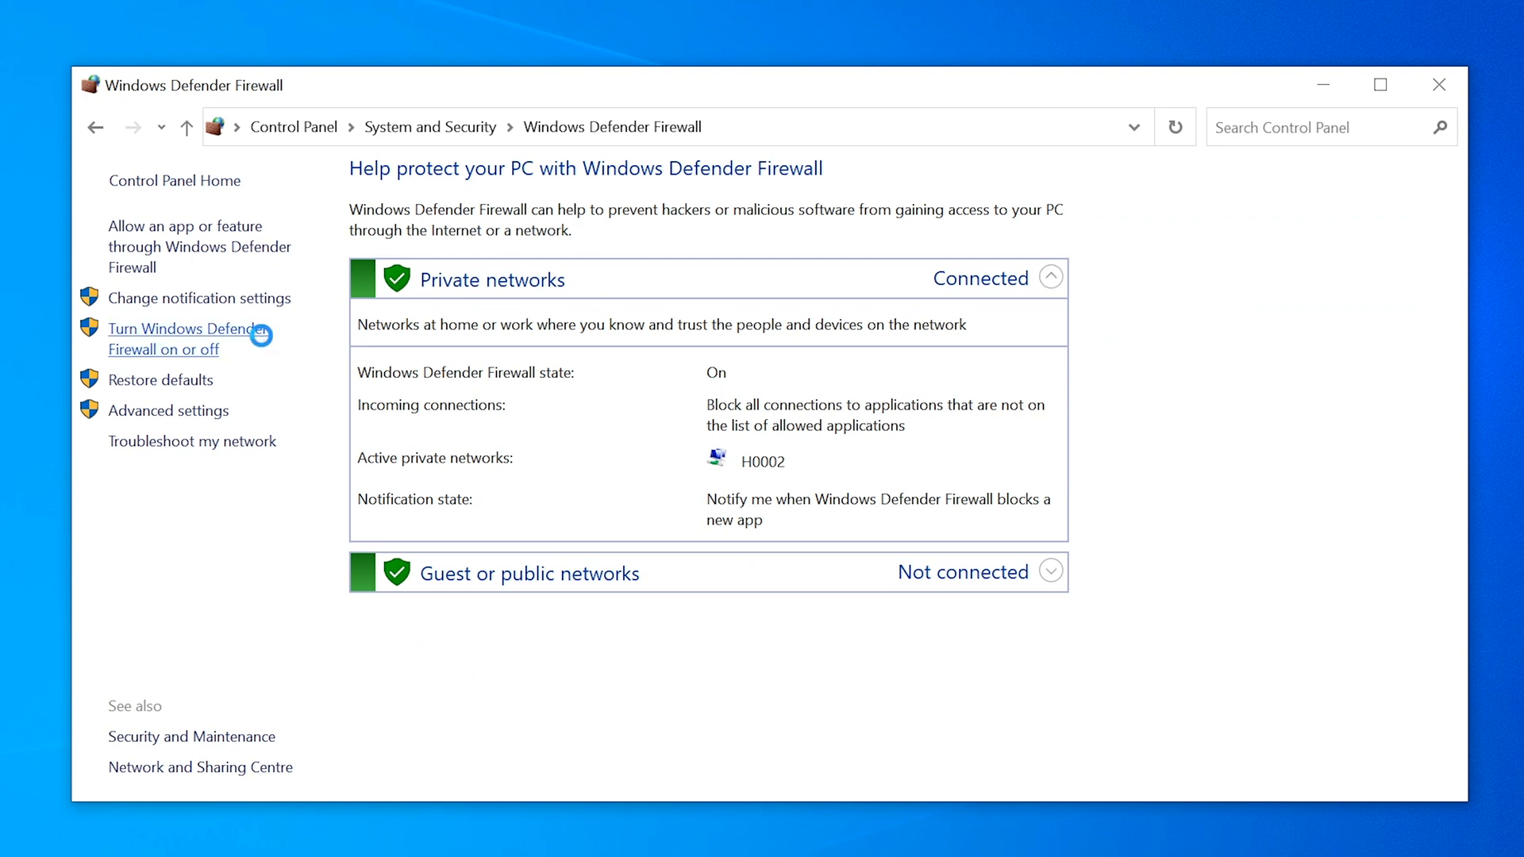
{"action": "left_click", "coordinate": [178, 340]}
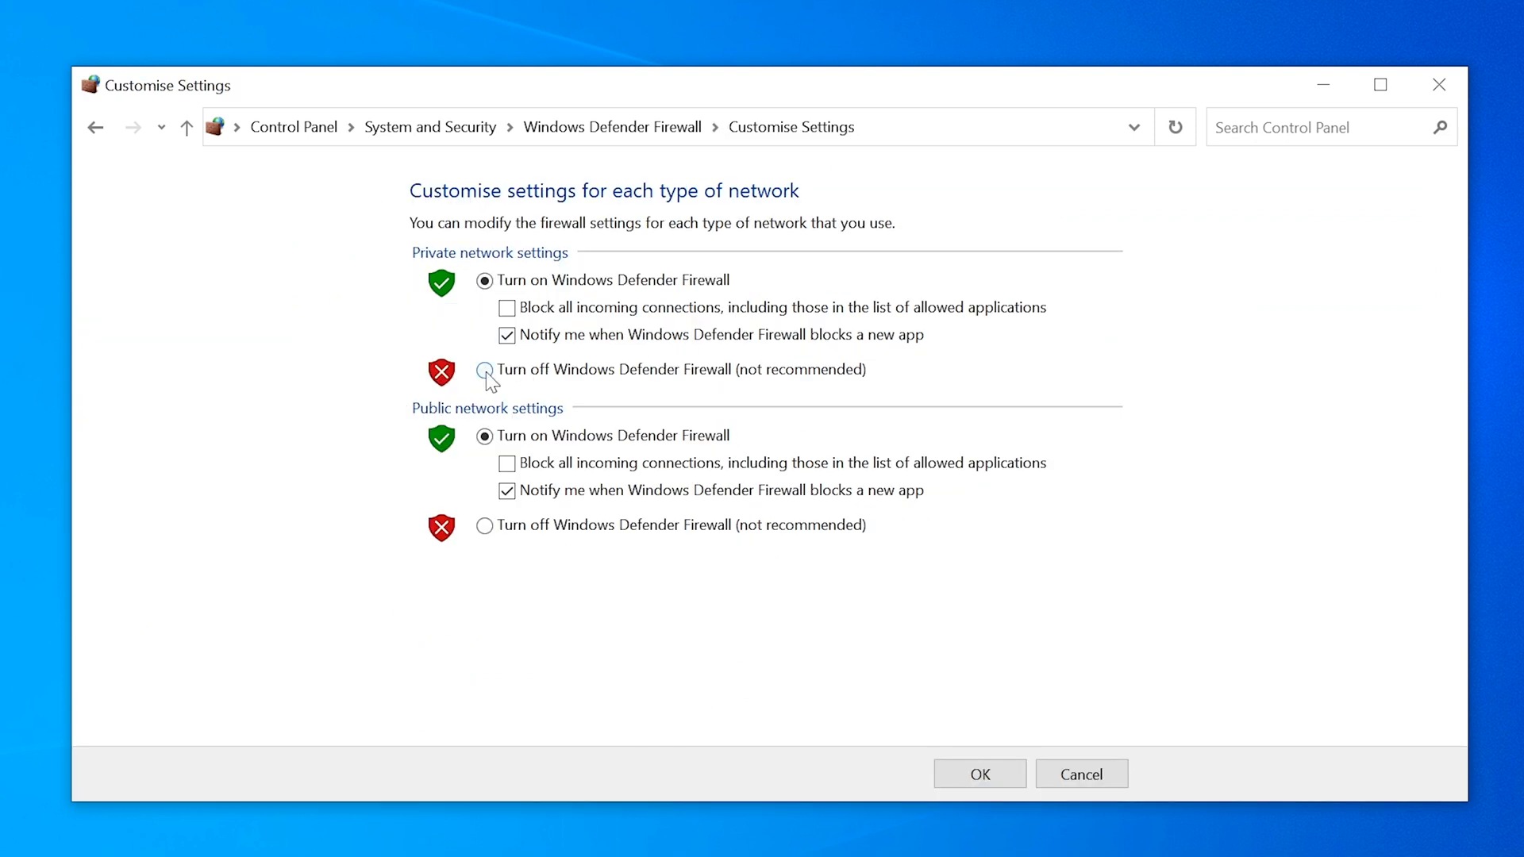
{"action": "left_click", "coordinate": [483, 526]}
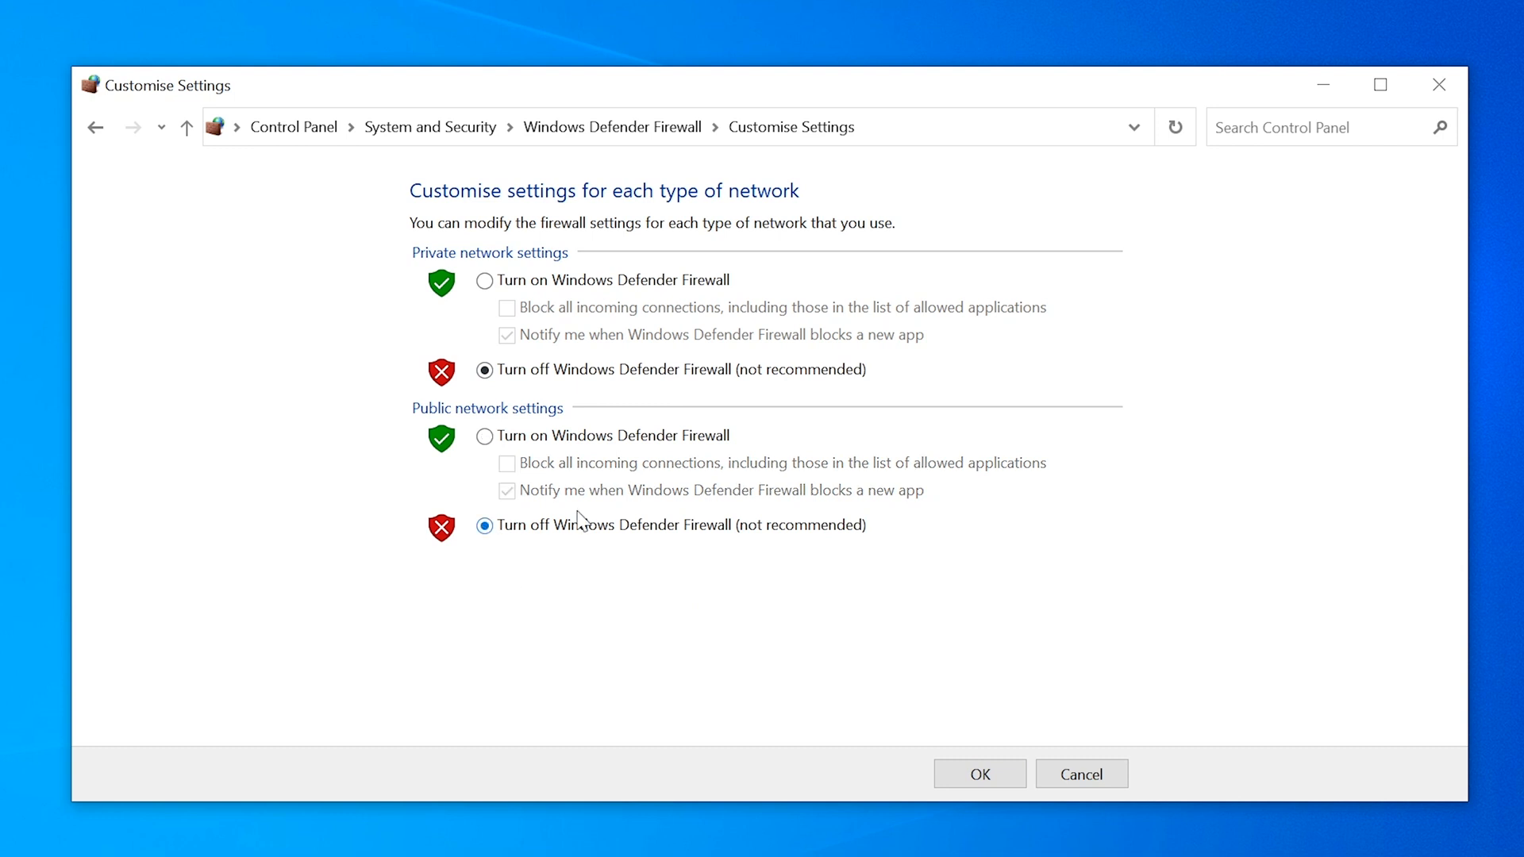
{"action": "left_click", "coordinate": [978, 774]}
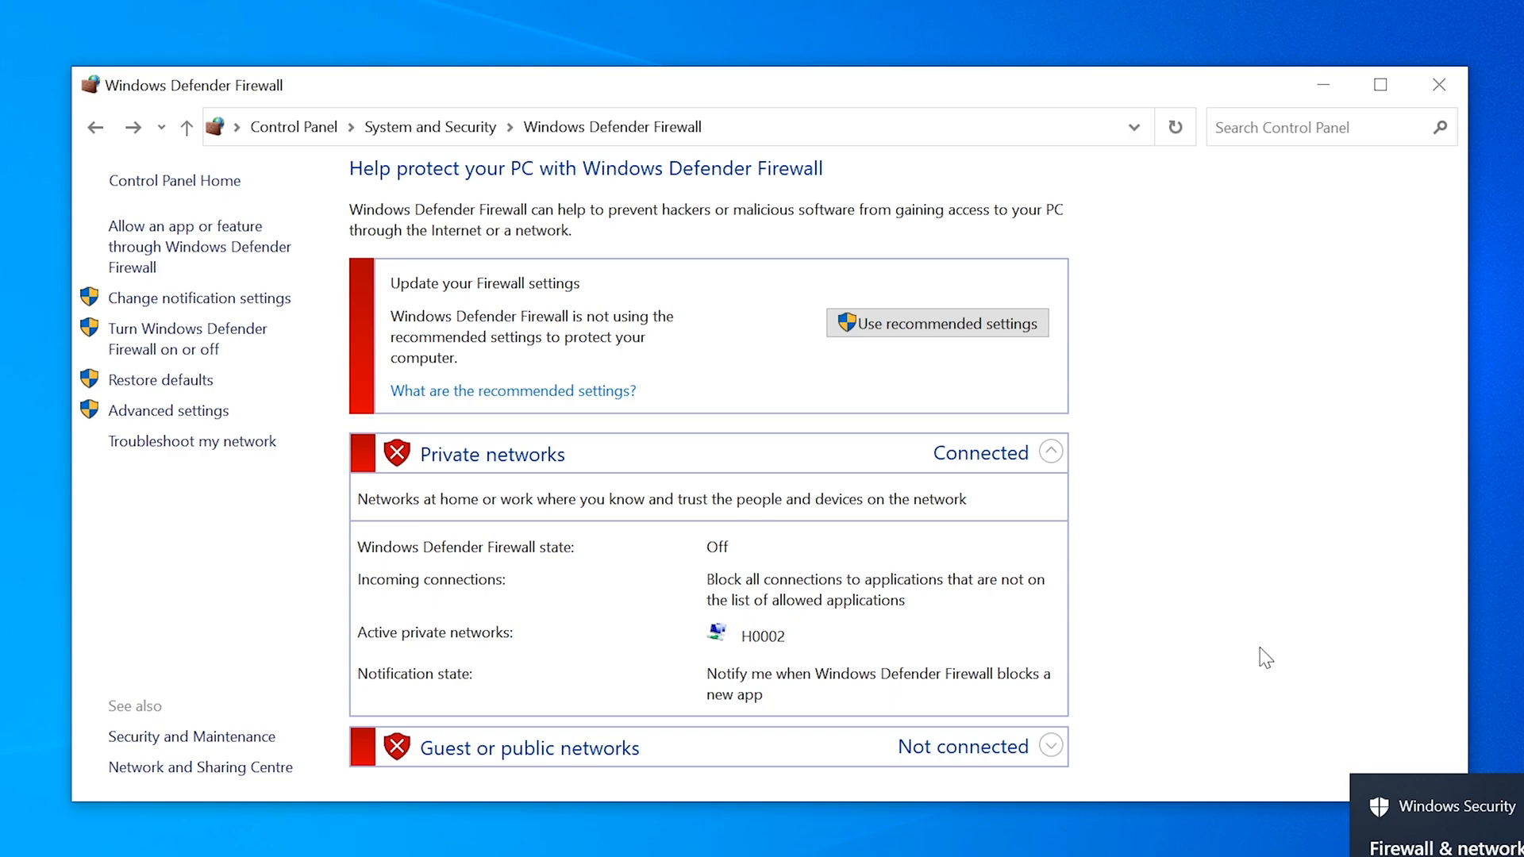
{"action": "left_click", "coordinate": [19, 838]}
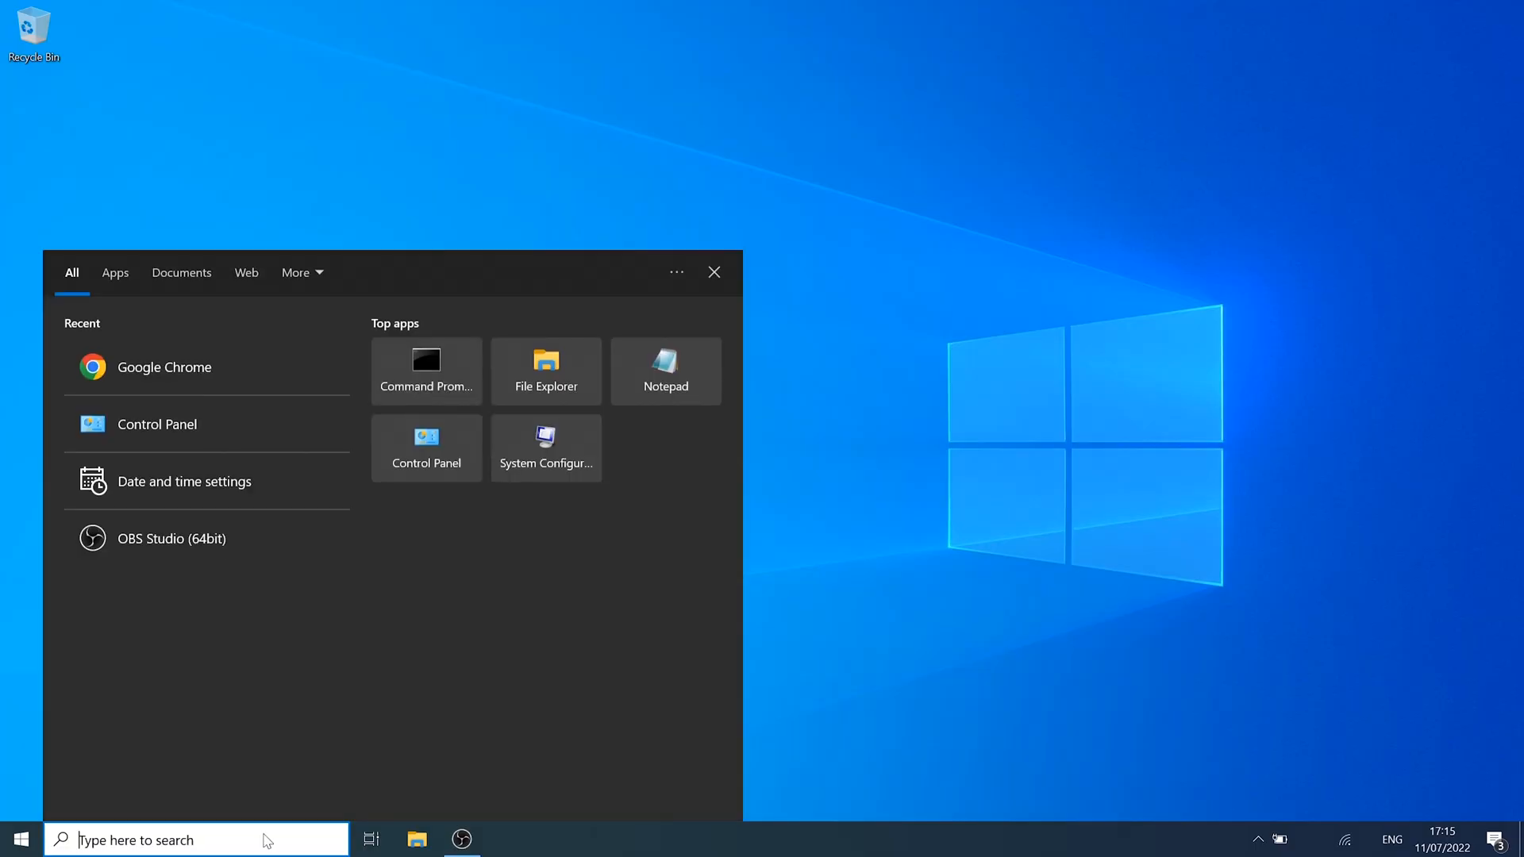
- Run ipconfig /flushdns in Command Prompt to clear the DNS resolver cache
{"action": "type", "text": "cmd"}
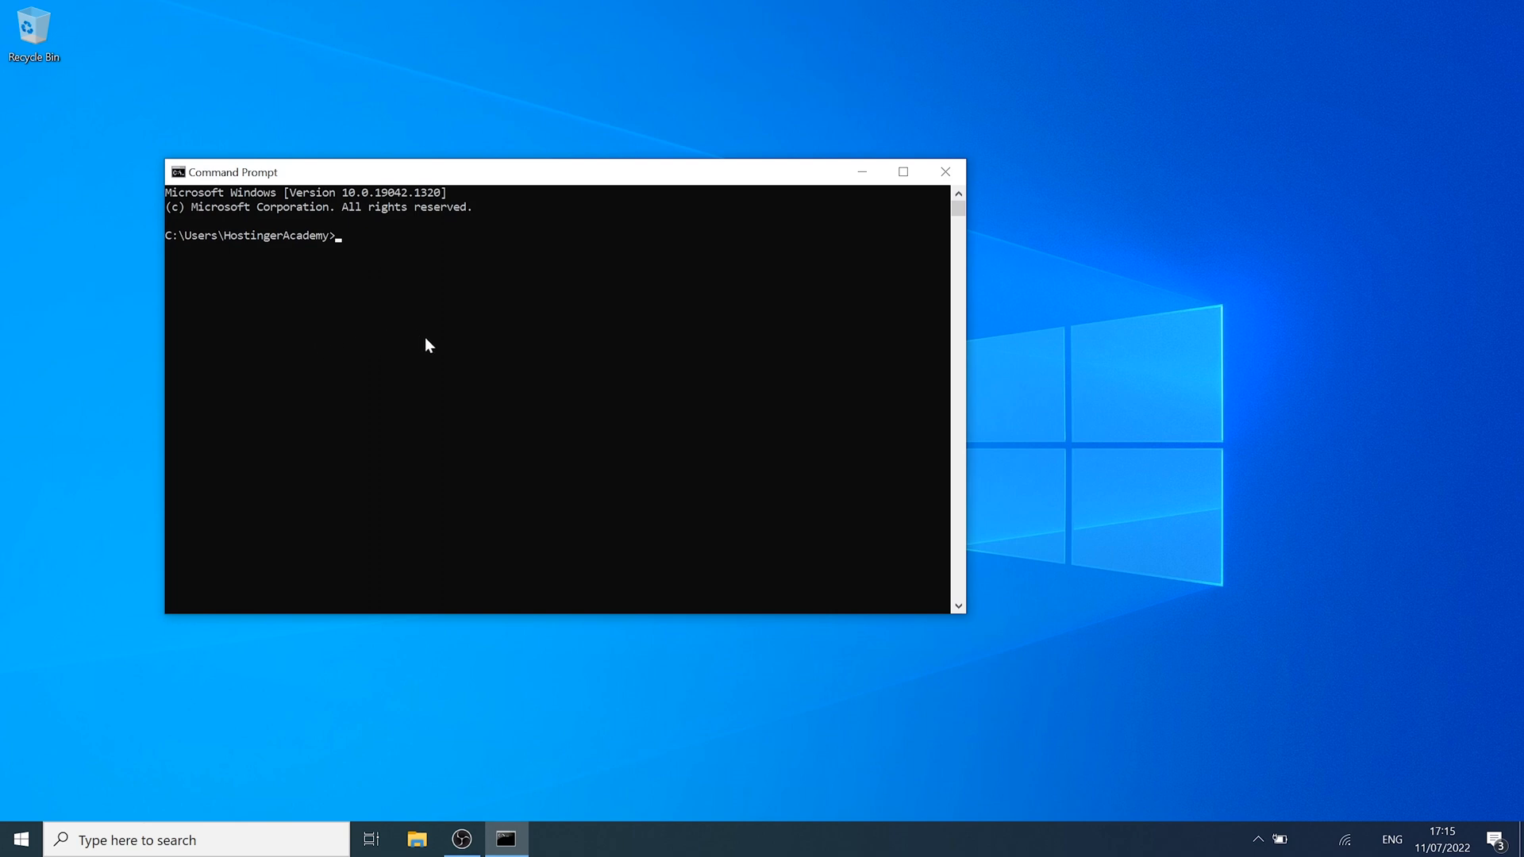
{"action": "type", "text": "ipconfig"}
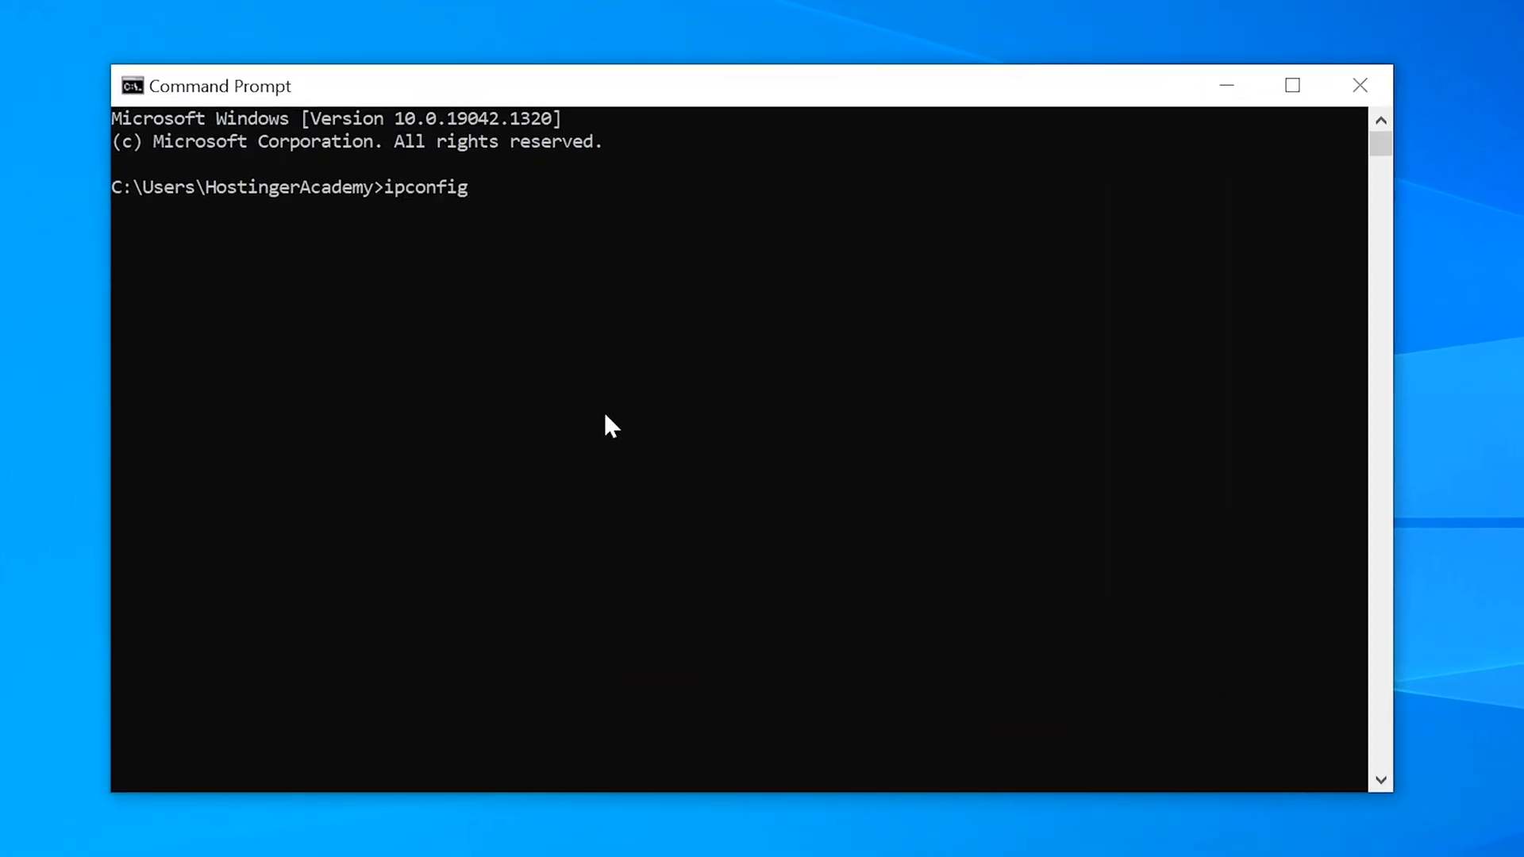
{"action": "type", "text": "/fl"}
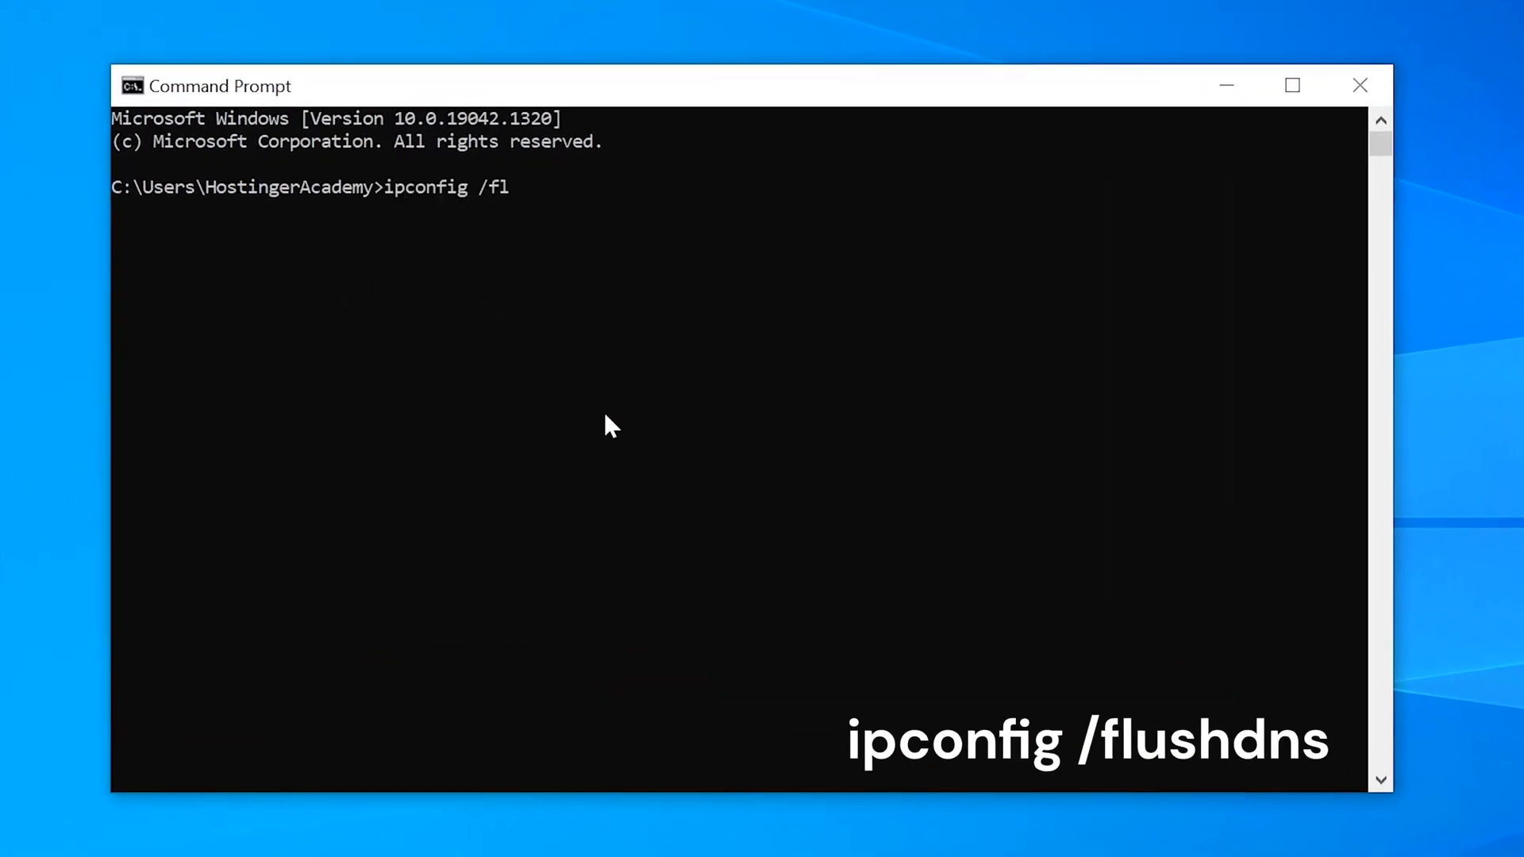
{"action": "type", "text": "ushdns"}
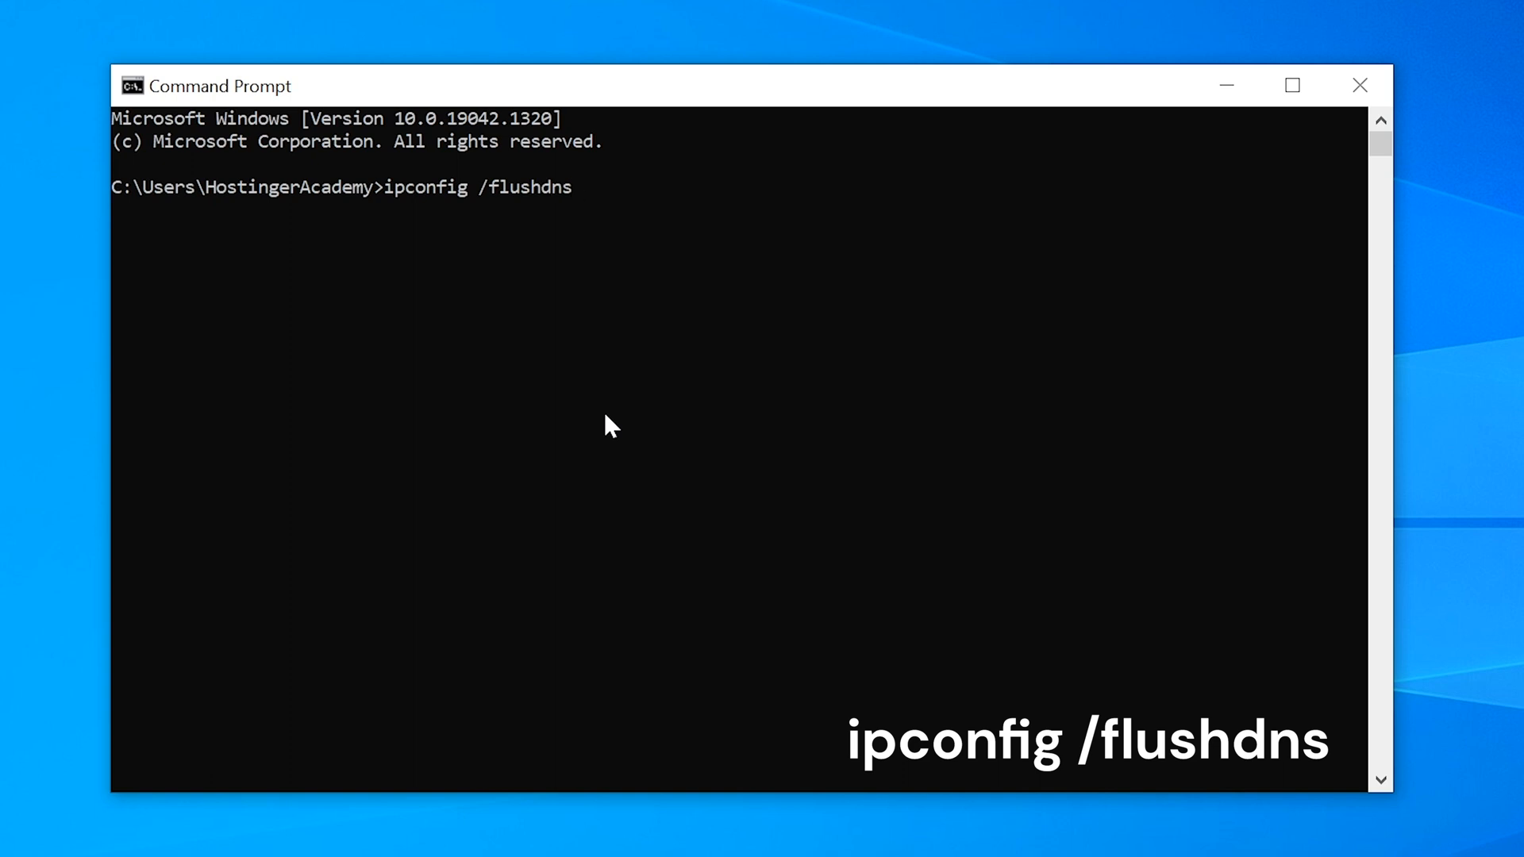
{"action": "key", "text": "Enter"}
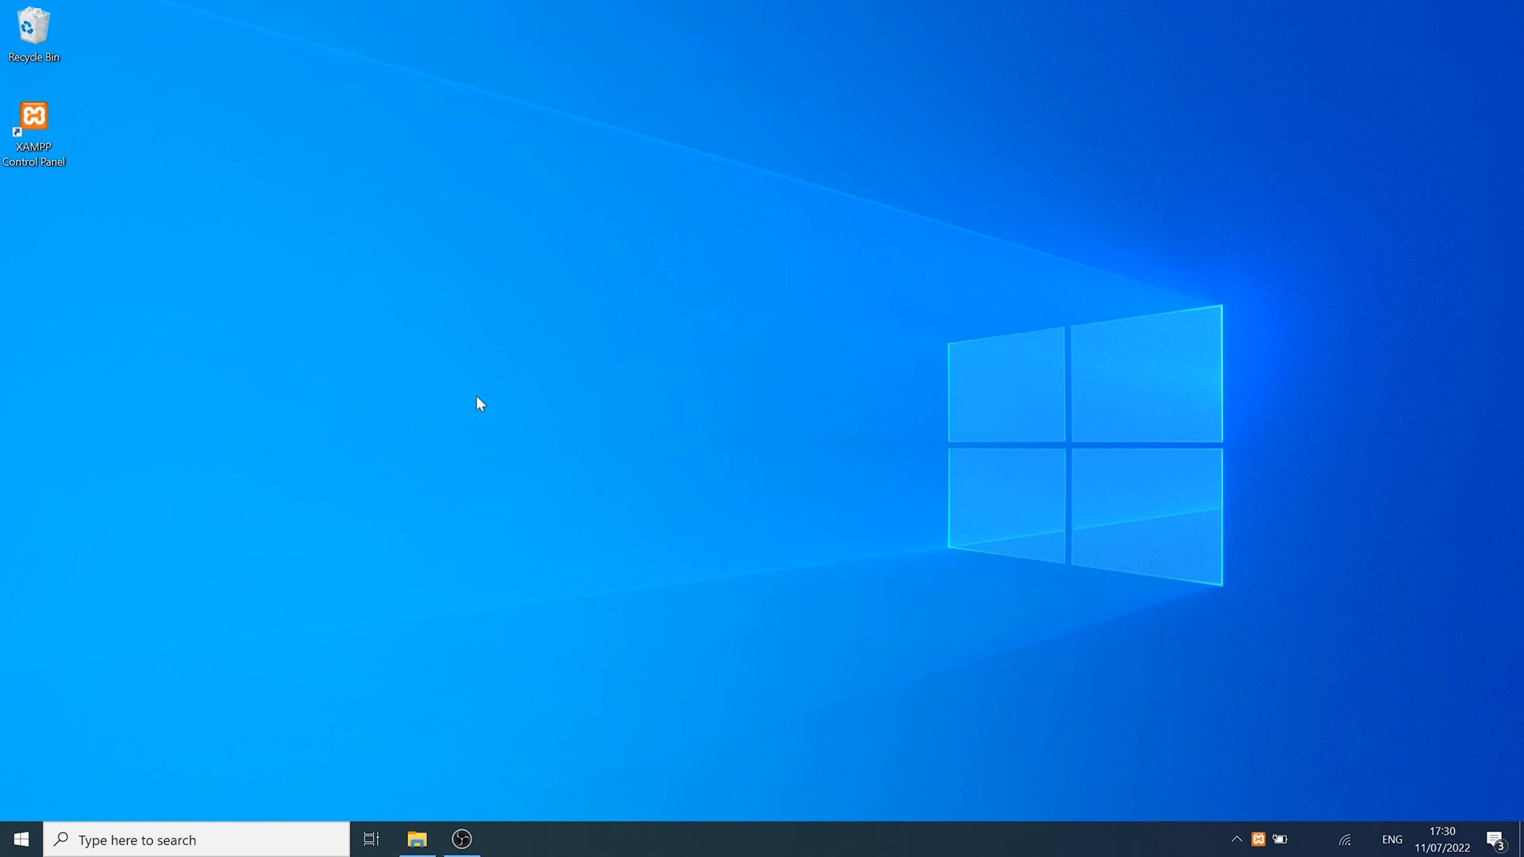
{"action": "double_click", "coordinate": [33, 123]}
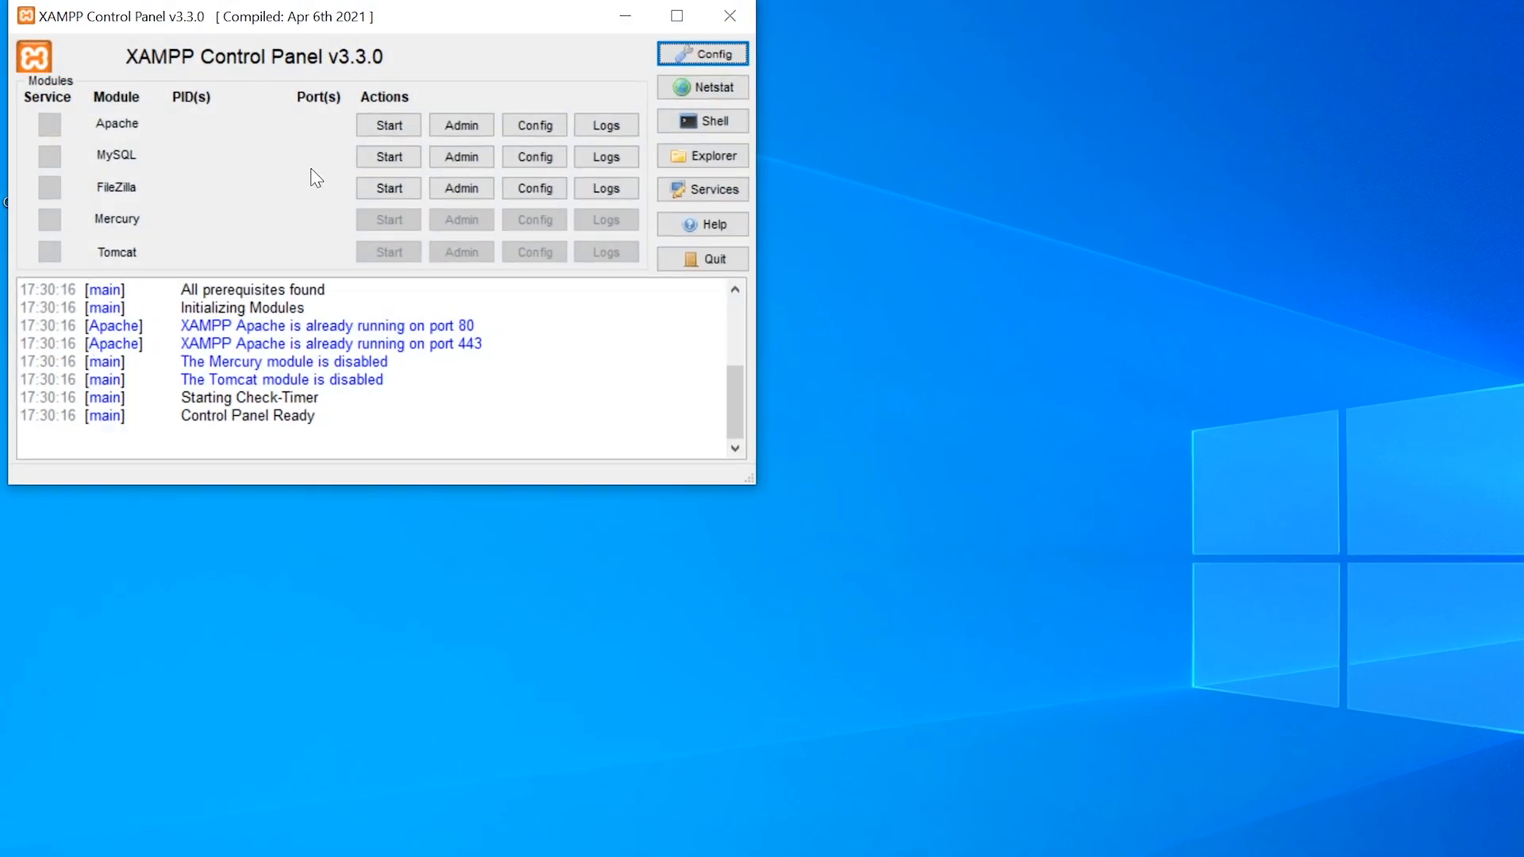
{"action": "left_click", "coordinate": [387, 123]}
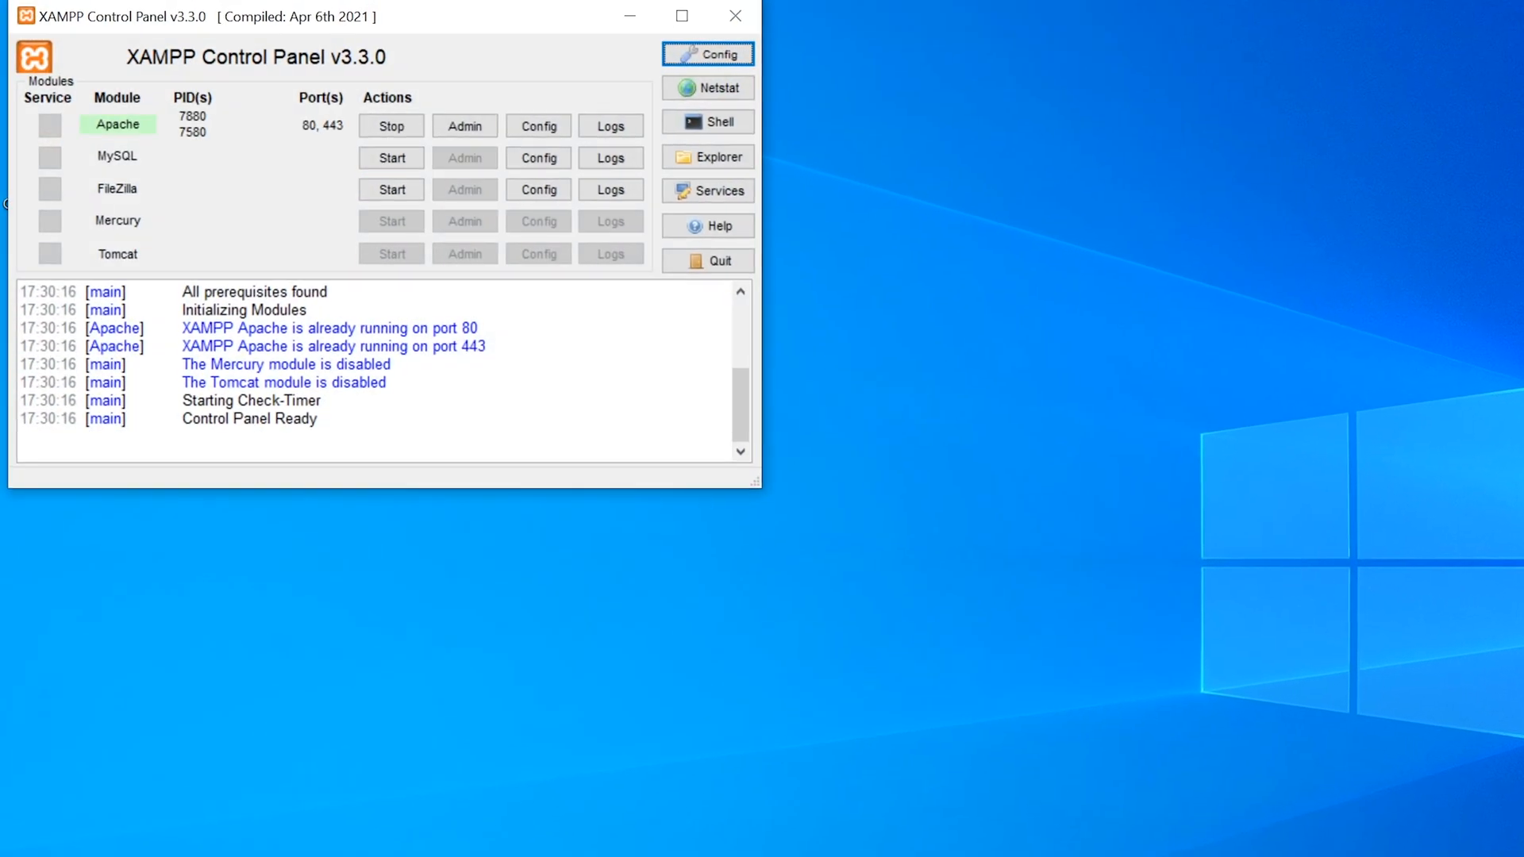
{"action": "left_click", "coordinate": [708, 87]}
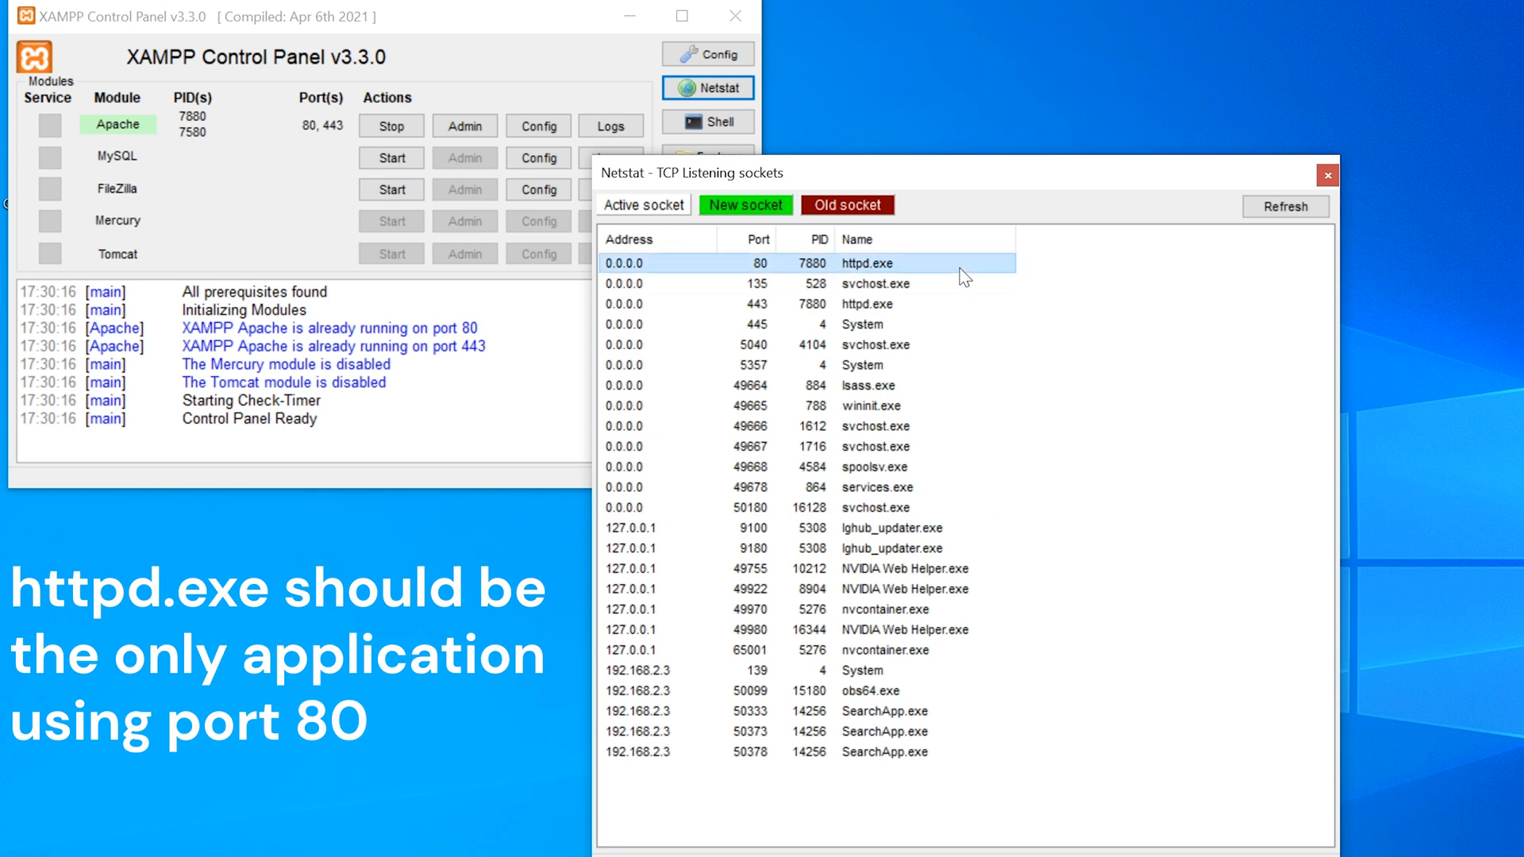
{"action": "mouse_move", "coordinate": [1129, 347]}
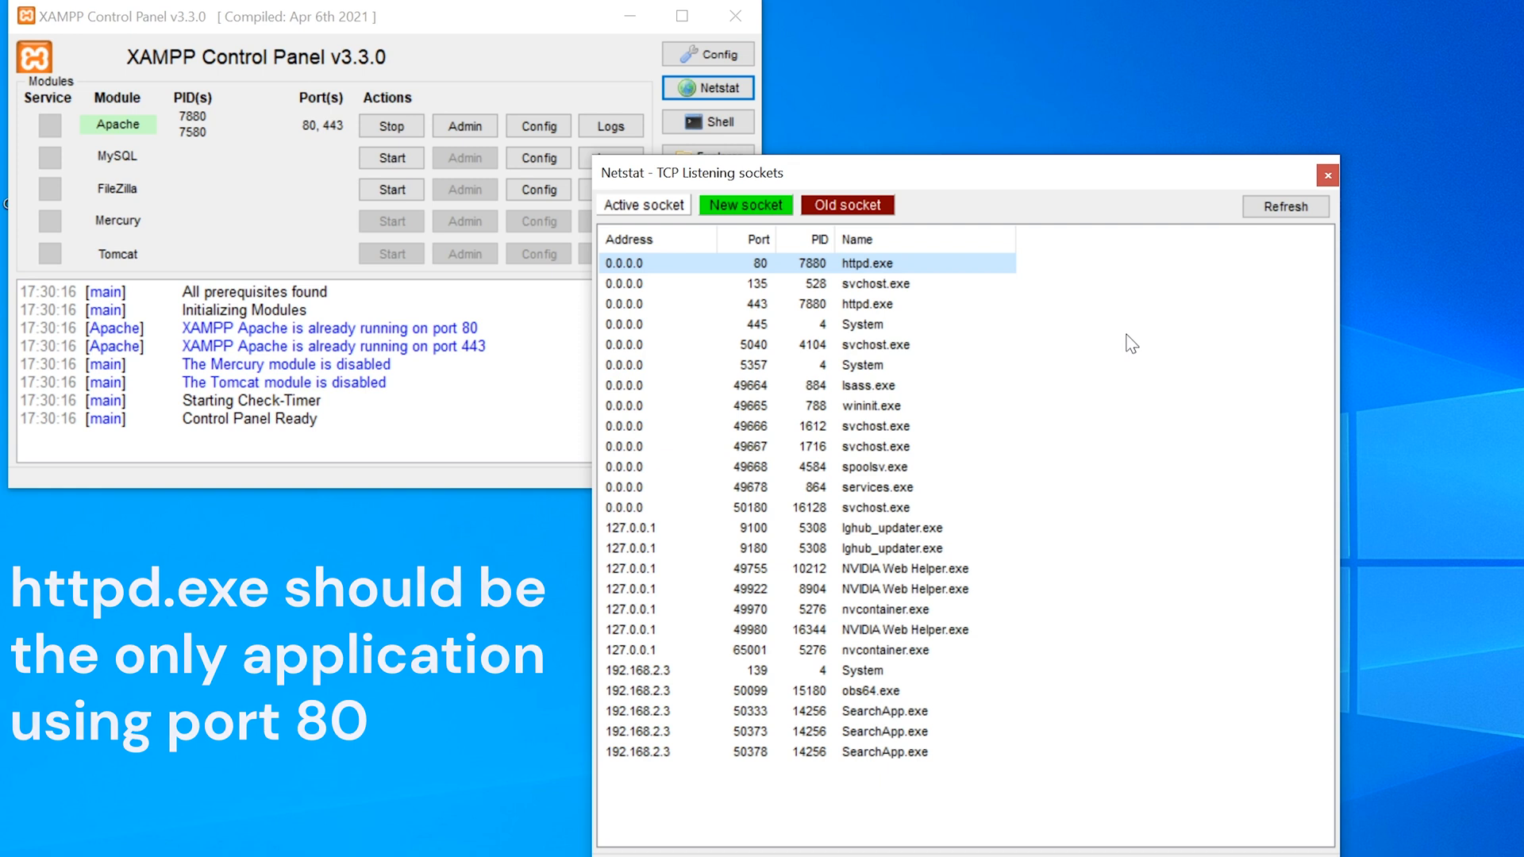
{"action": "left_click", "coordinate": [1327, 174]}
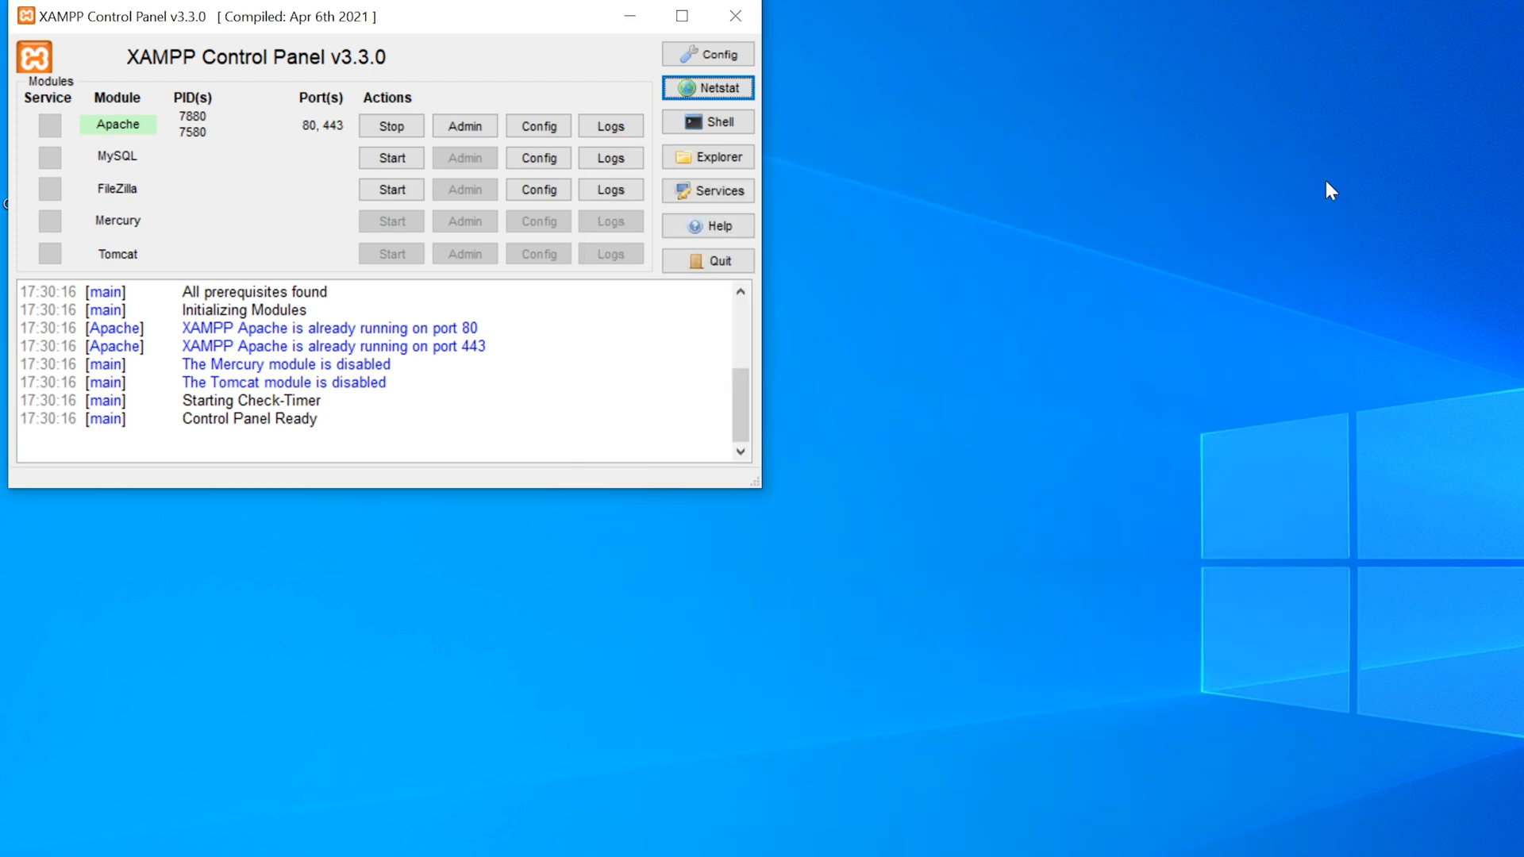
- Browse to C:\xampp\apache\conf and select the httpd configuration file
{"action": "left_click", "coordinate": [390, 125]}
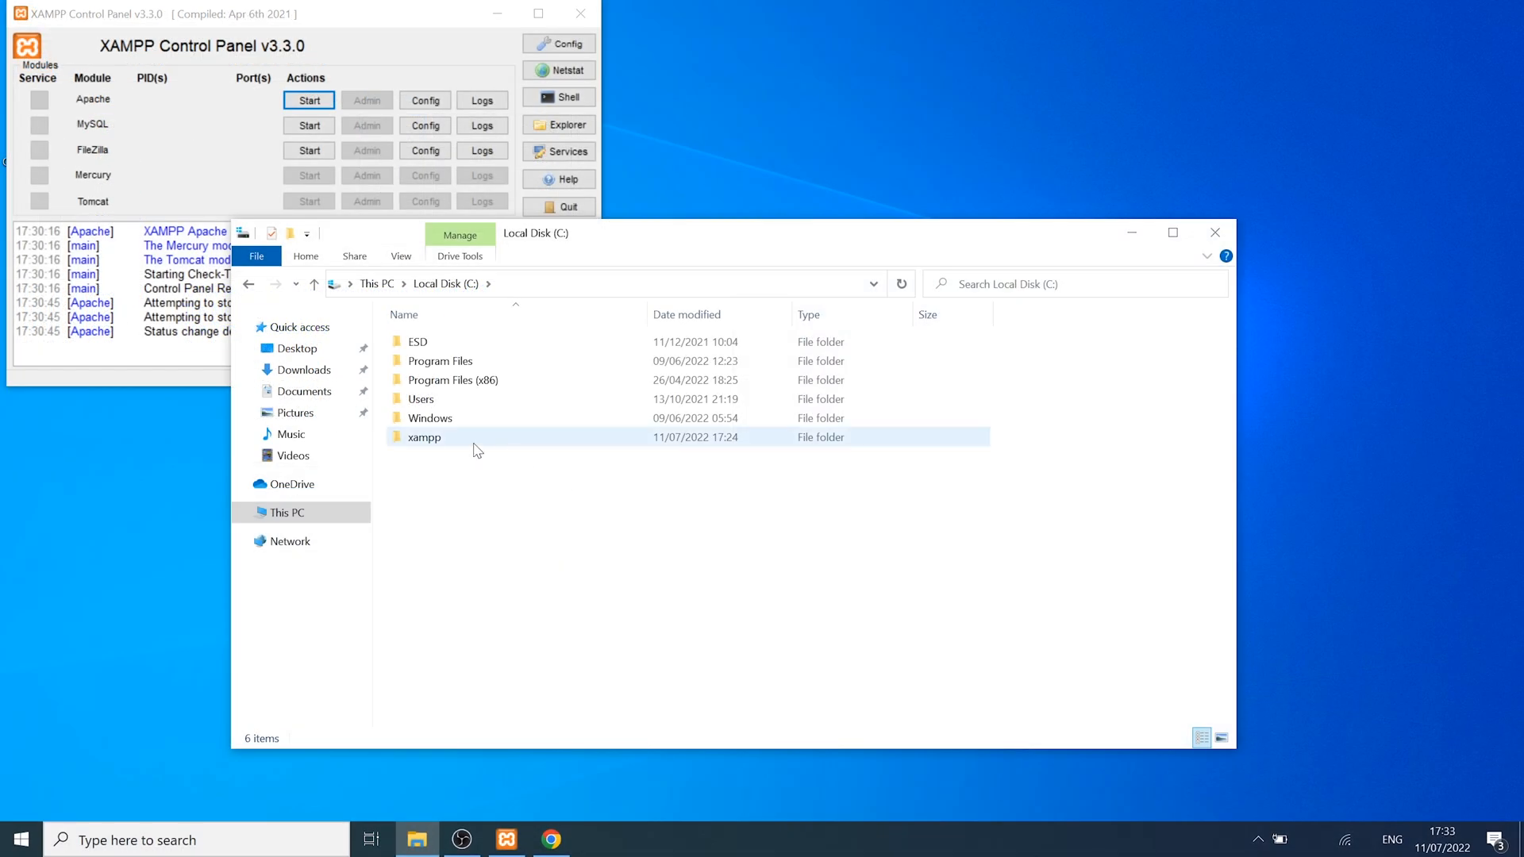
{"action": "double_click", "coordinate": [424, 437]}
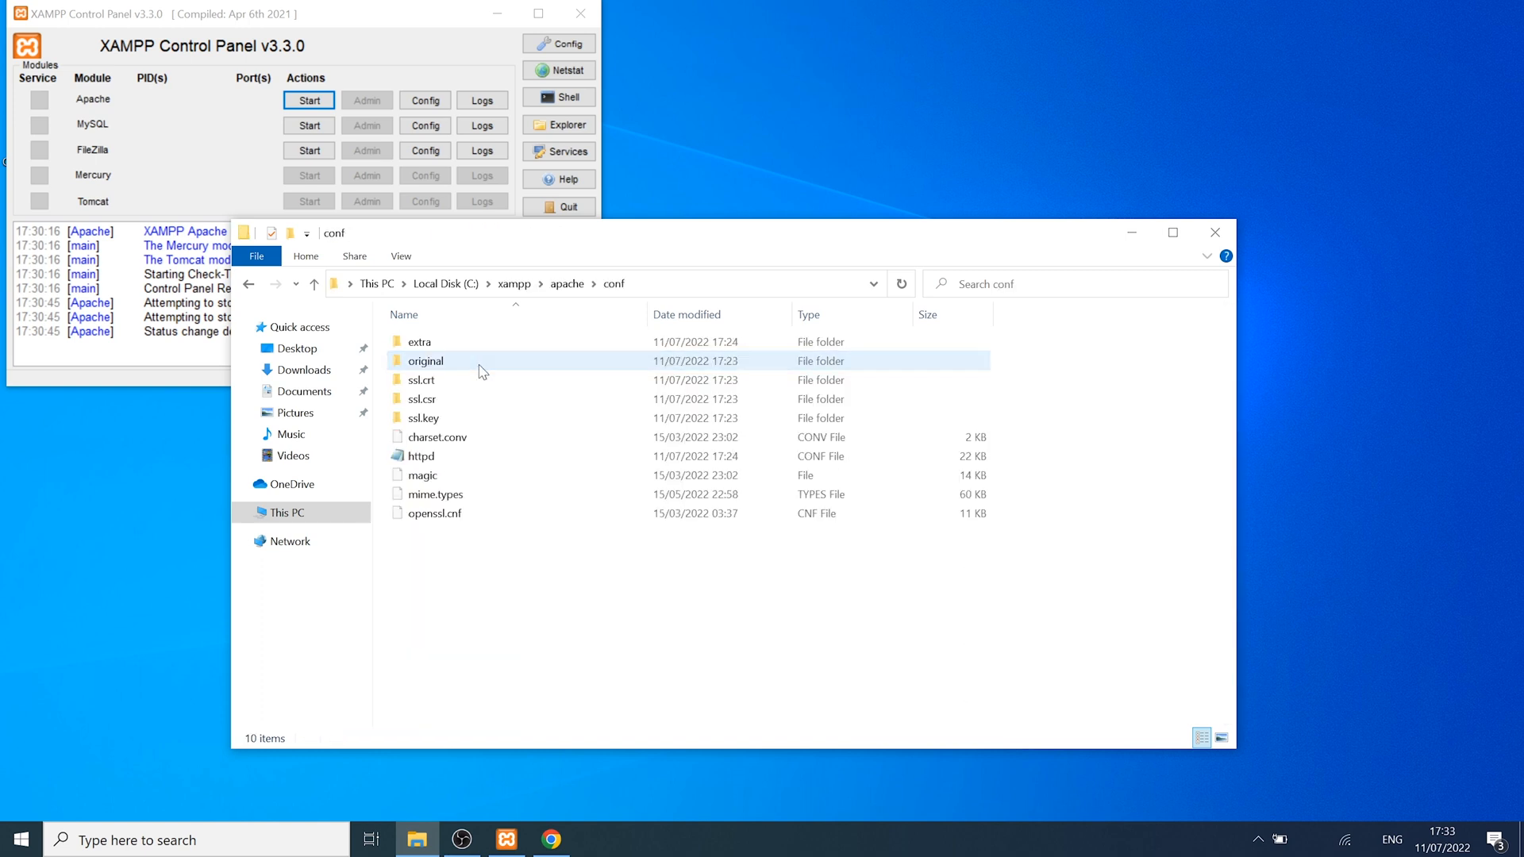
{"action": "left_click", "coordinate": [419, 455]}
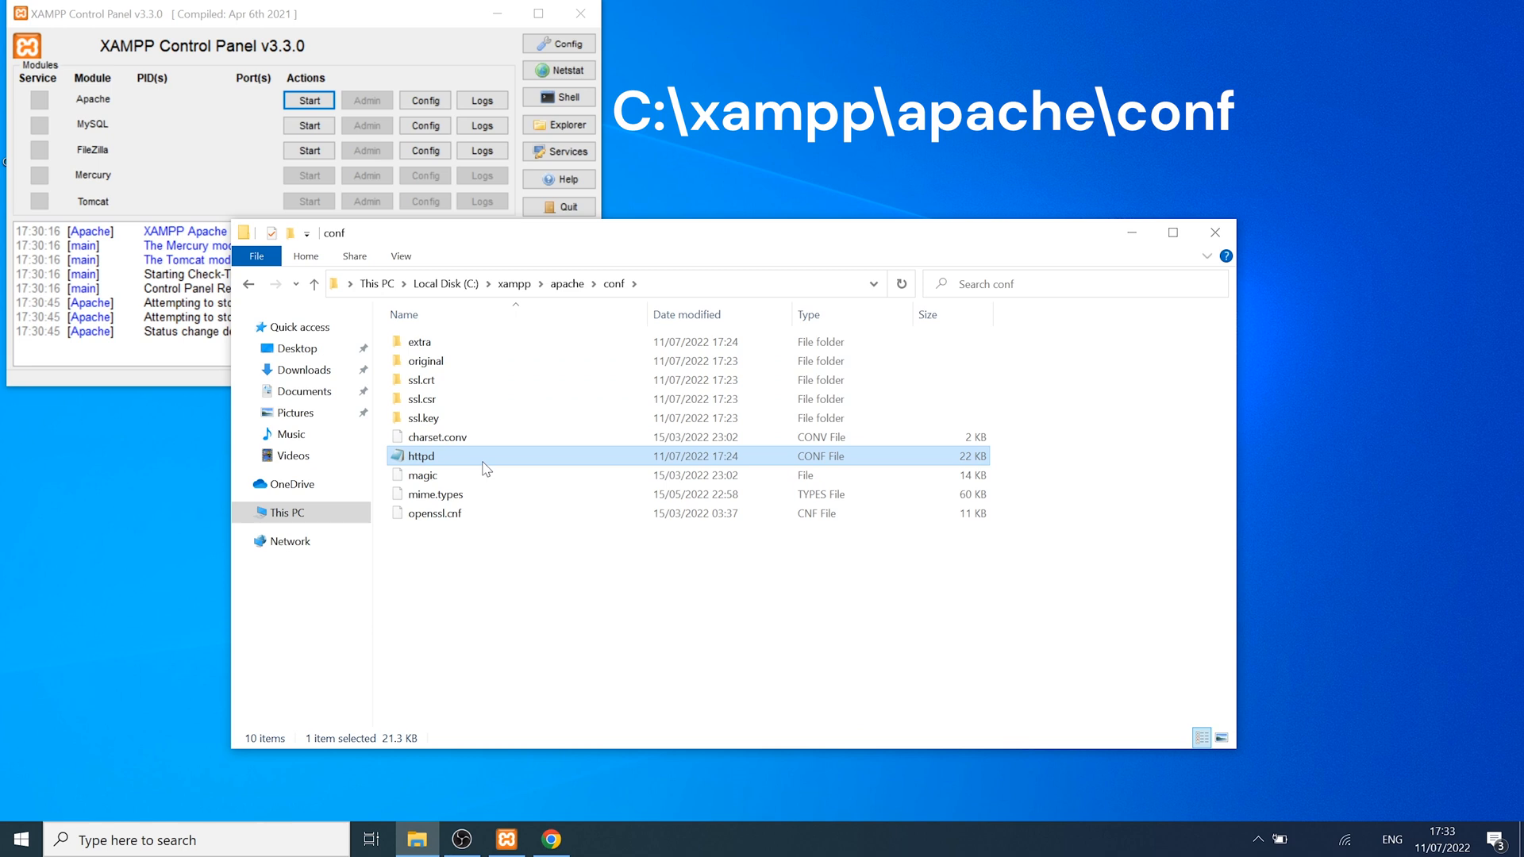
- Edit httpd in Notepad and locate the Listen directive by searching 'listen'
{"action": "double_click", "coordinate": [419, 455]}
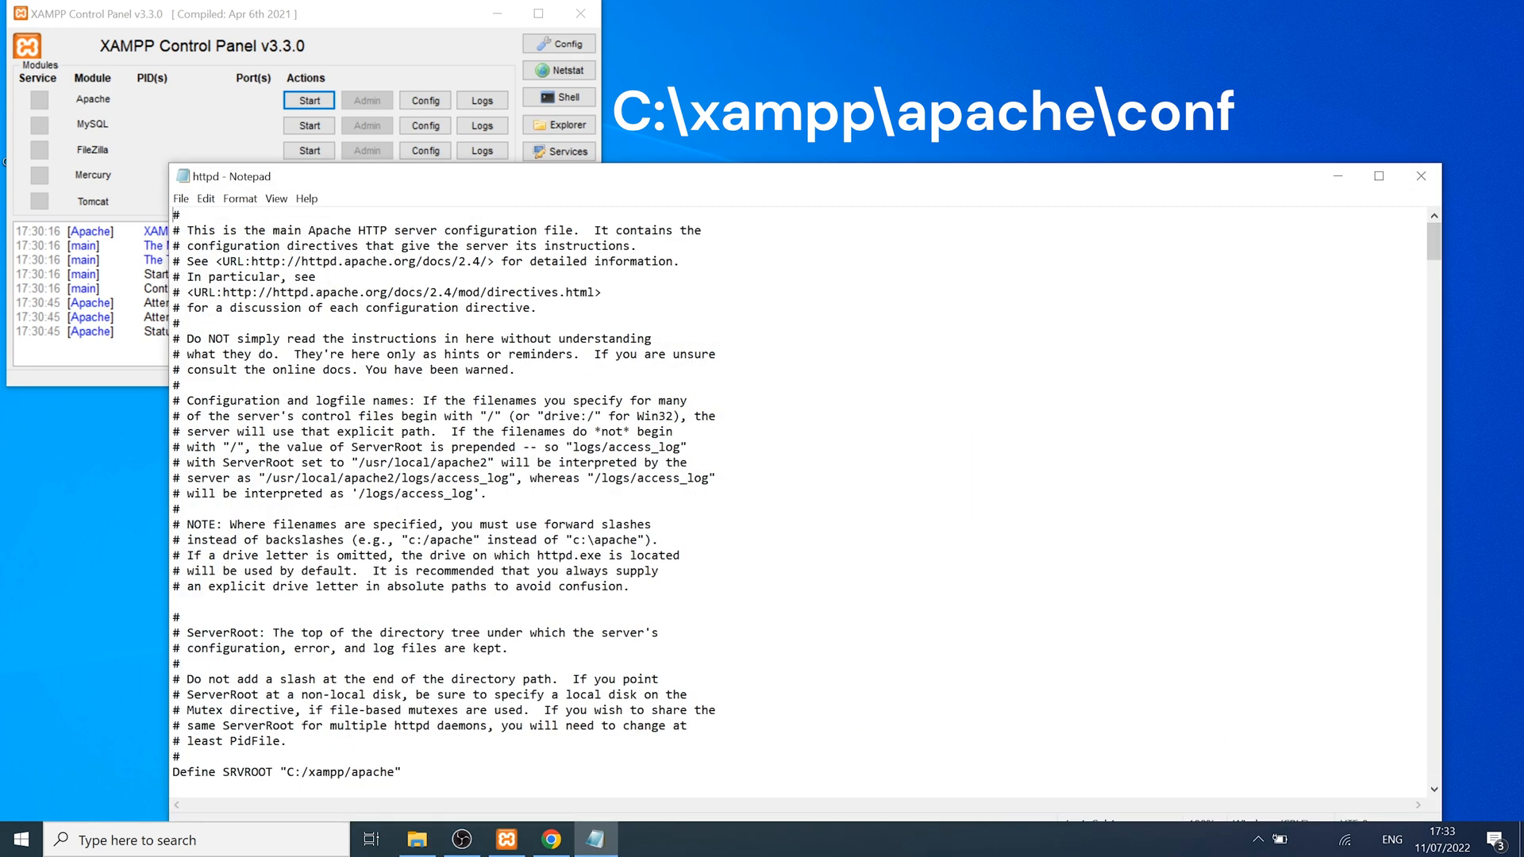
{"action": "key", "text": "ctrl+f"}
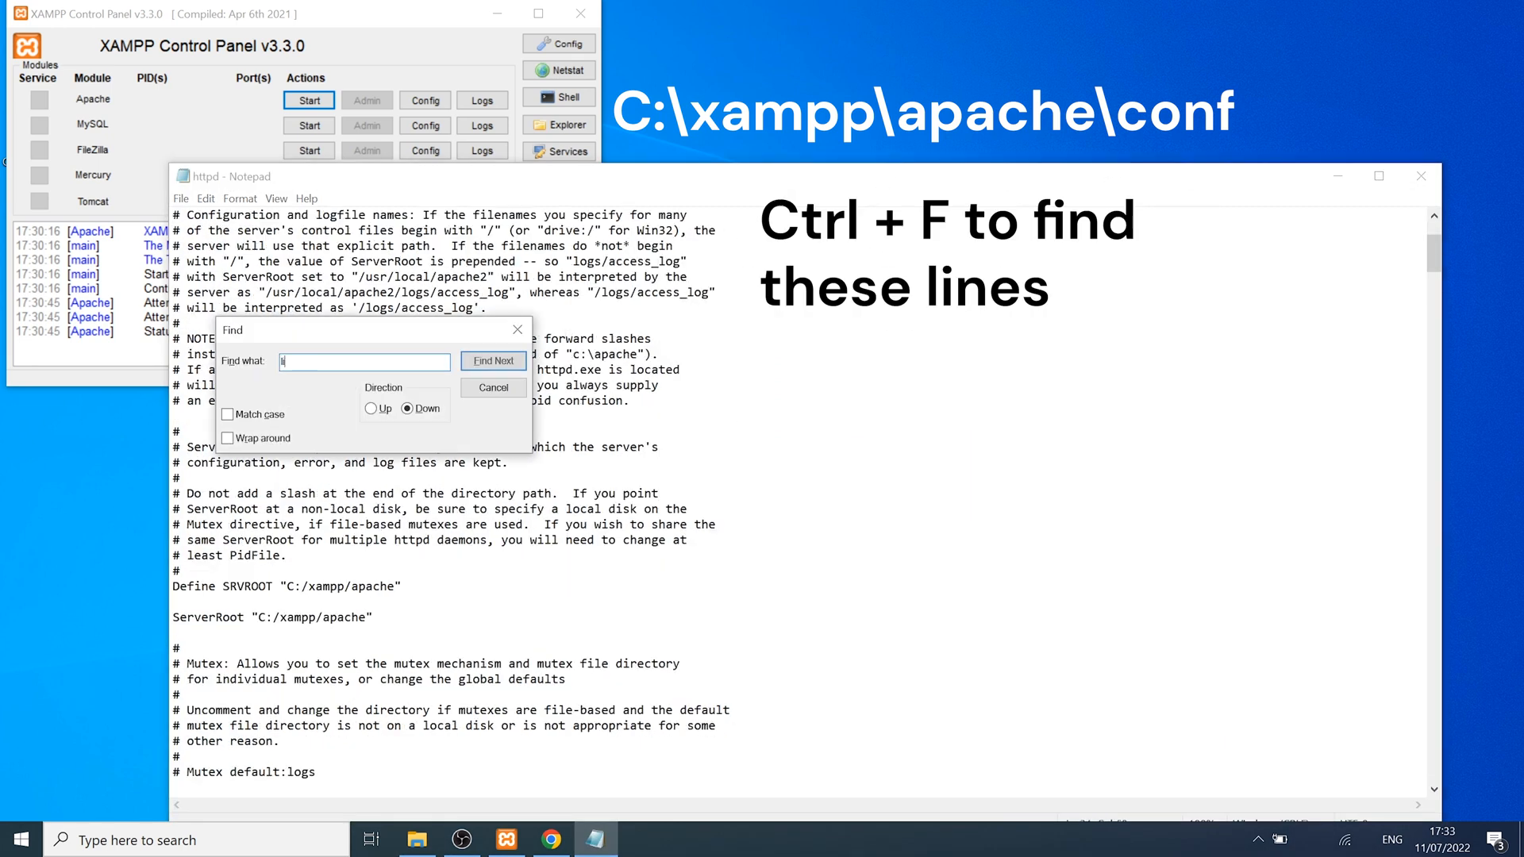
{"action": "type", "text": "listen"}
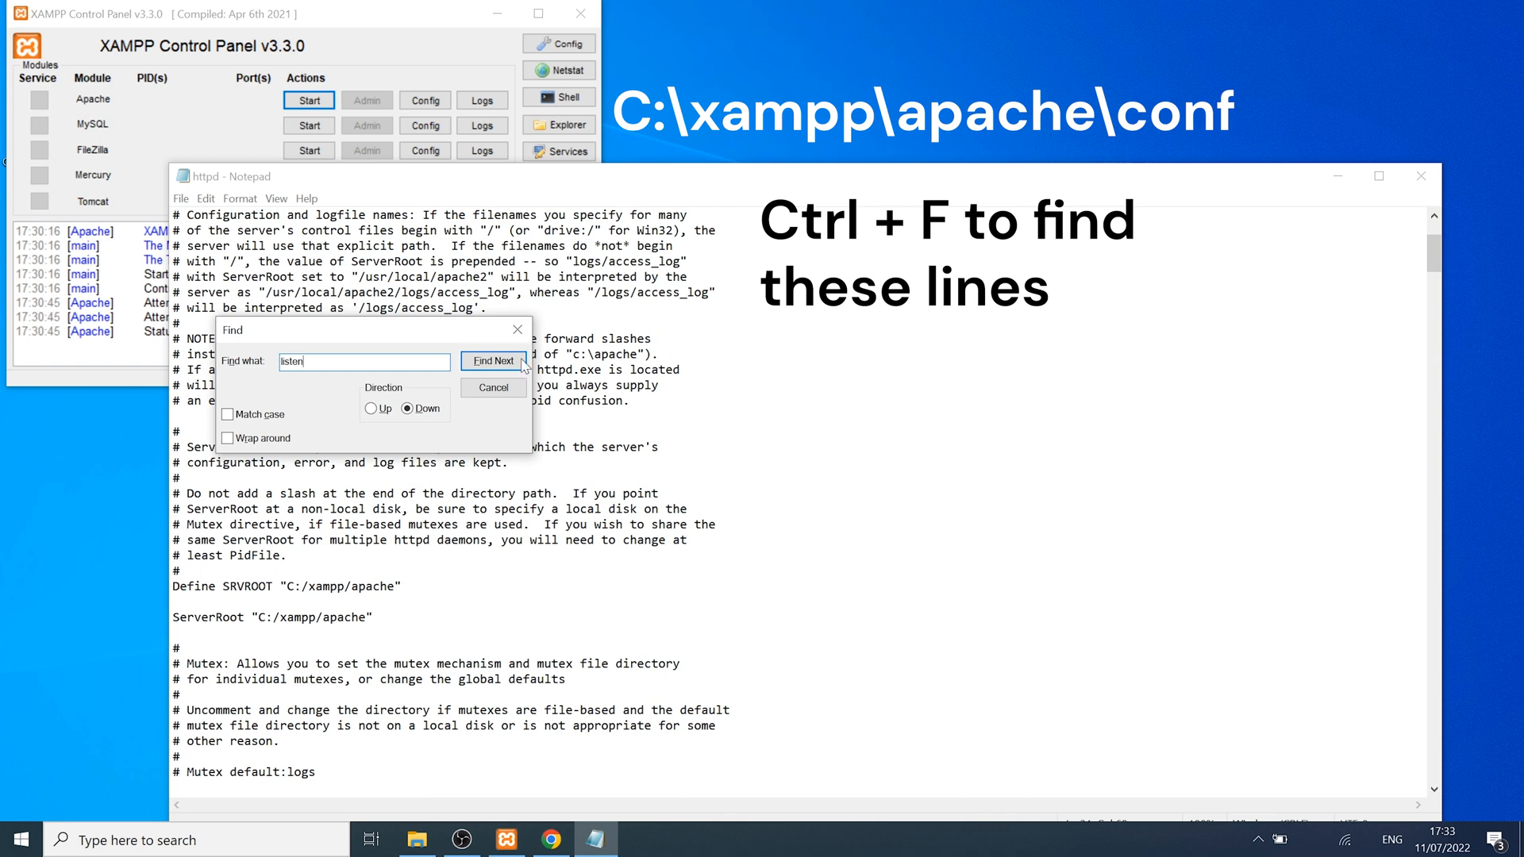
{"action": "left_click", "coordinate": [494, 361]}
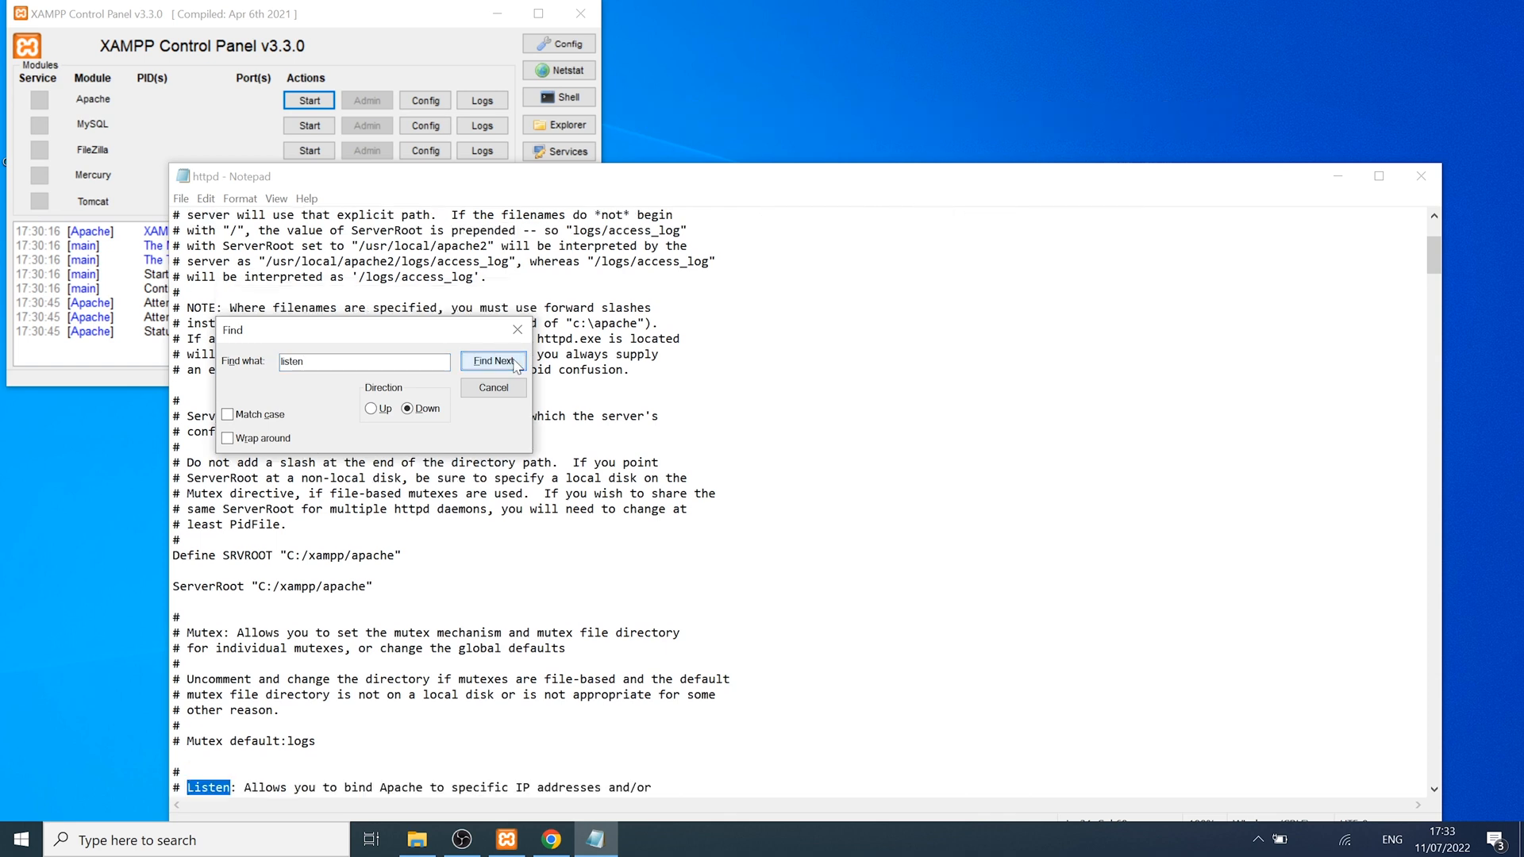
{"action": "left_click", "coordinate": [492, 388]}
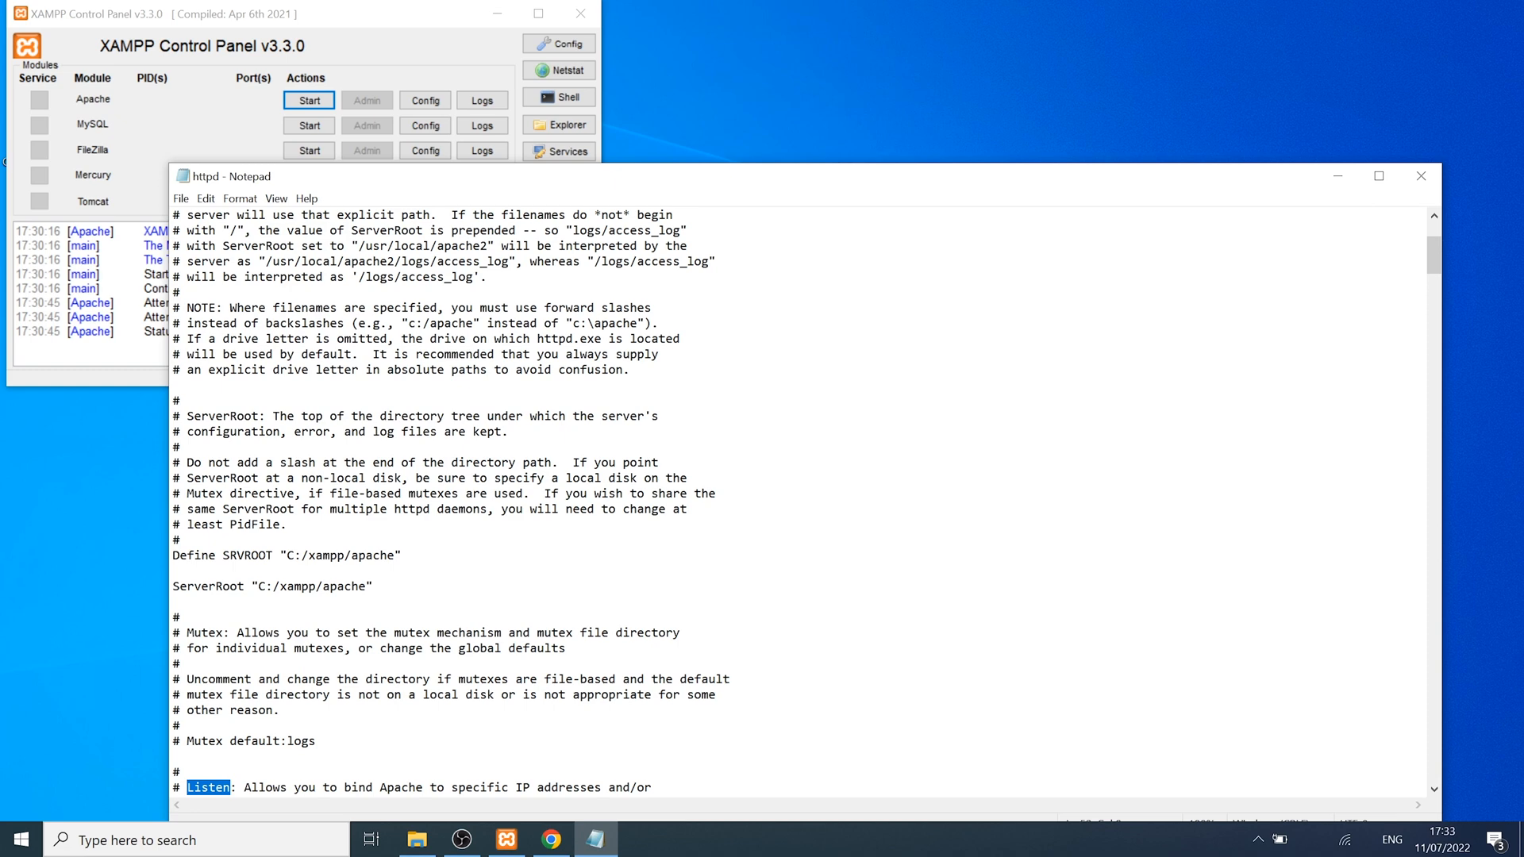
- Change the ServerName entry to localhost:8080 further down the file
{"action": "scroll", "scroll_direction": "down", "scroll_amount": 3}
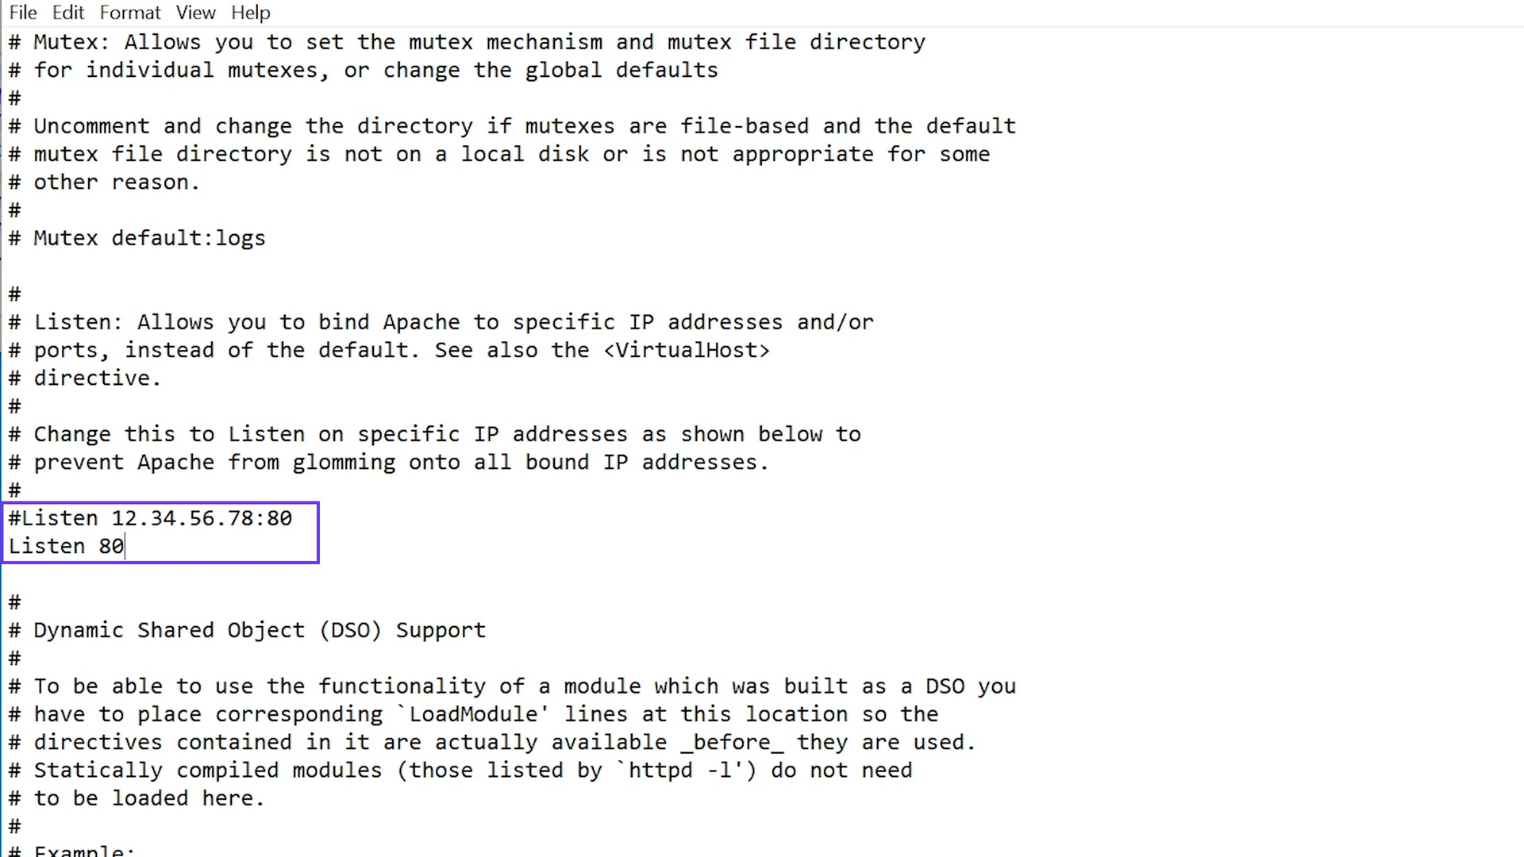
{"action": "scroll", "scroll_direction": "down", "scroll_amount": 3}
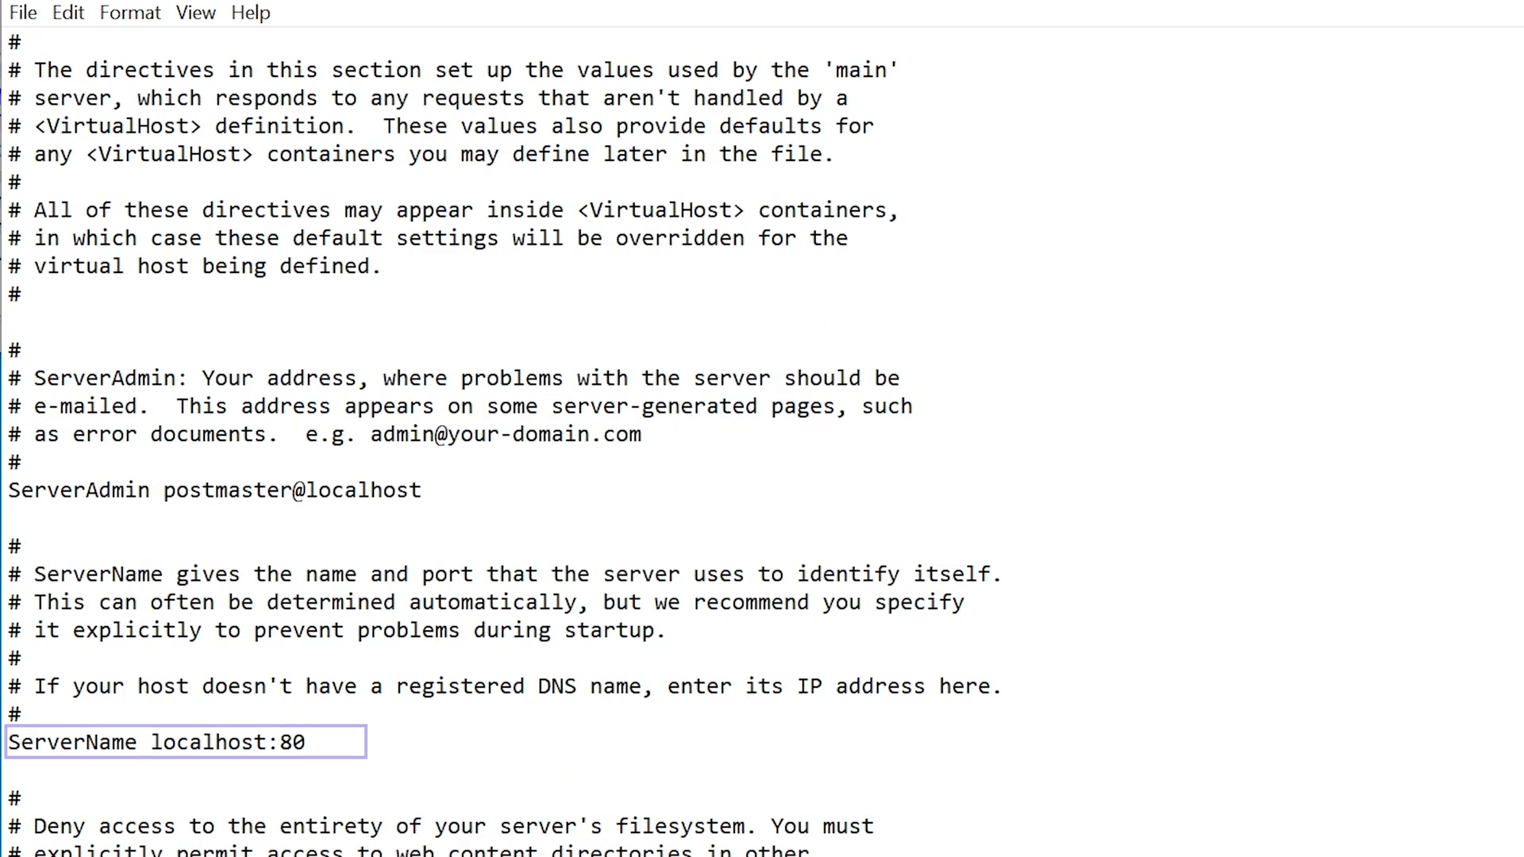
{"action": "type", "text": "80"}
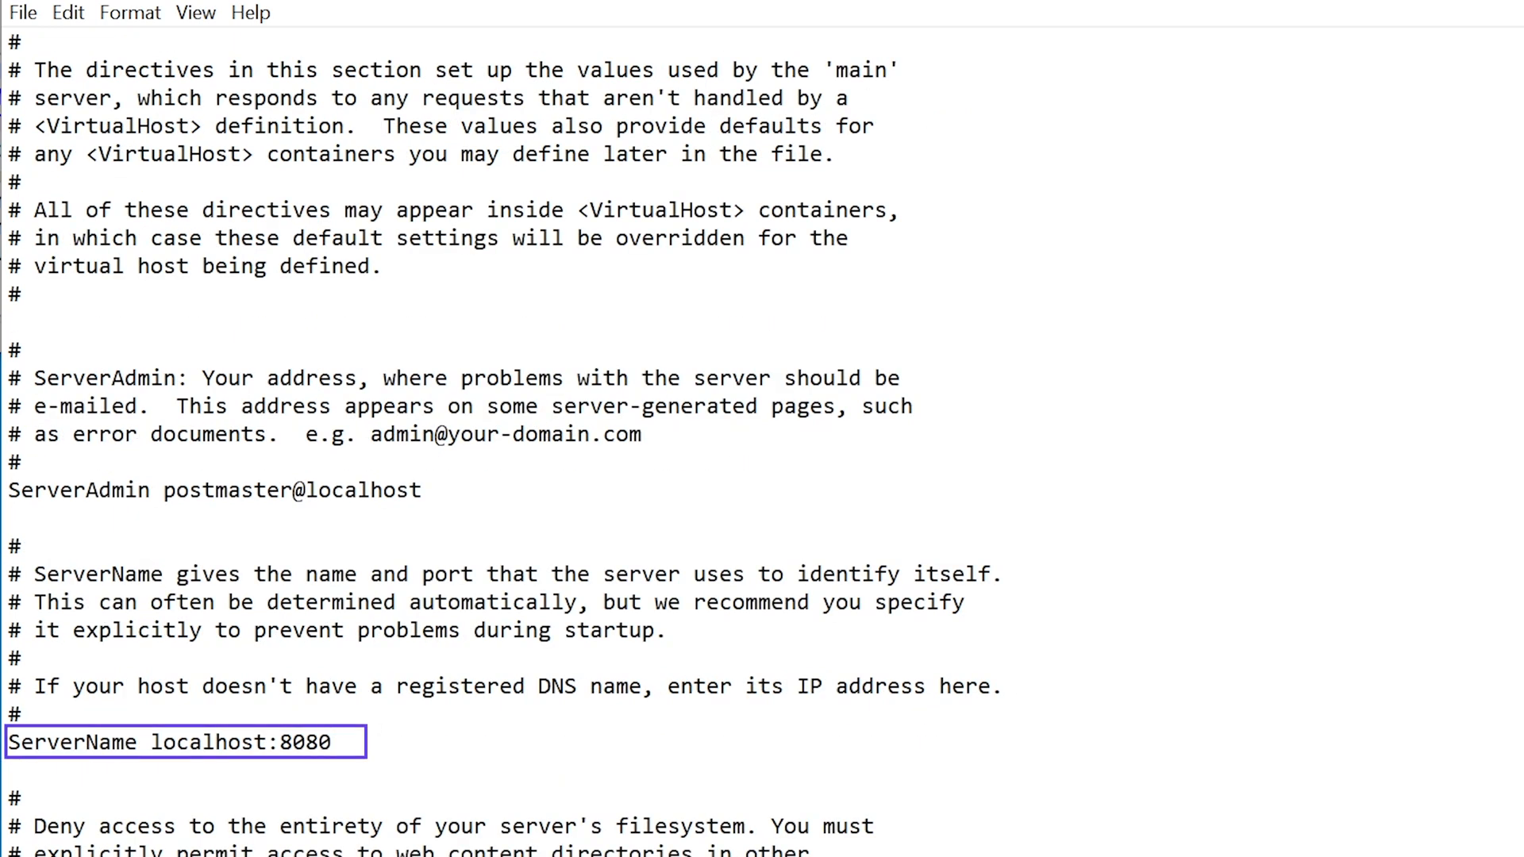
{"action": "left_click", "coordinate": [21, 11]}
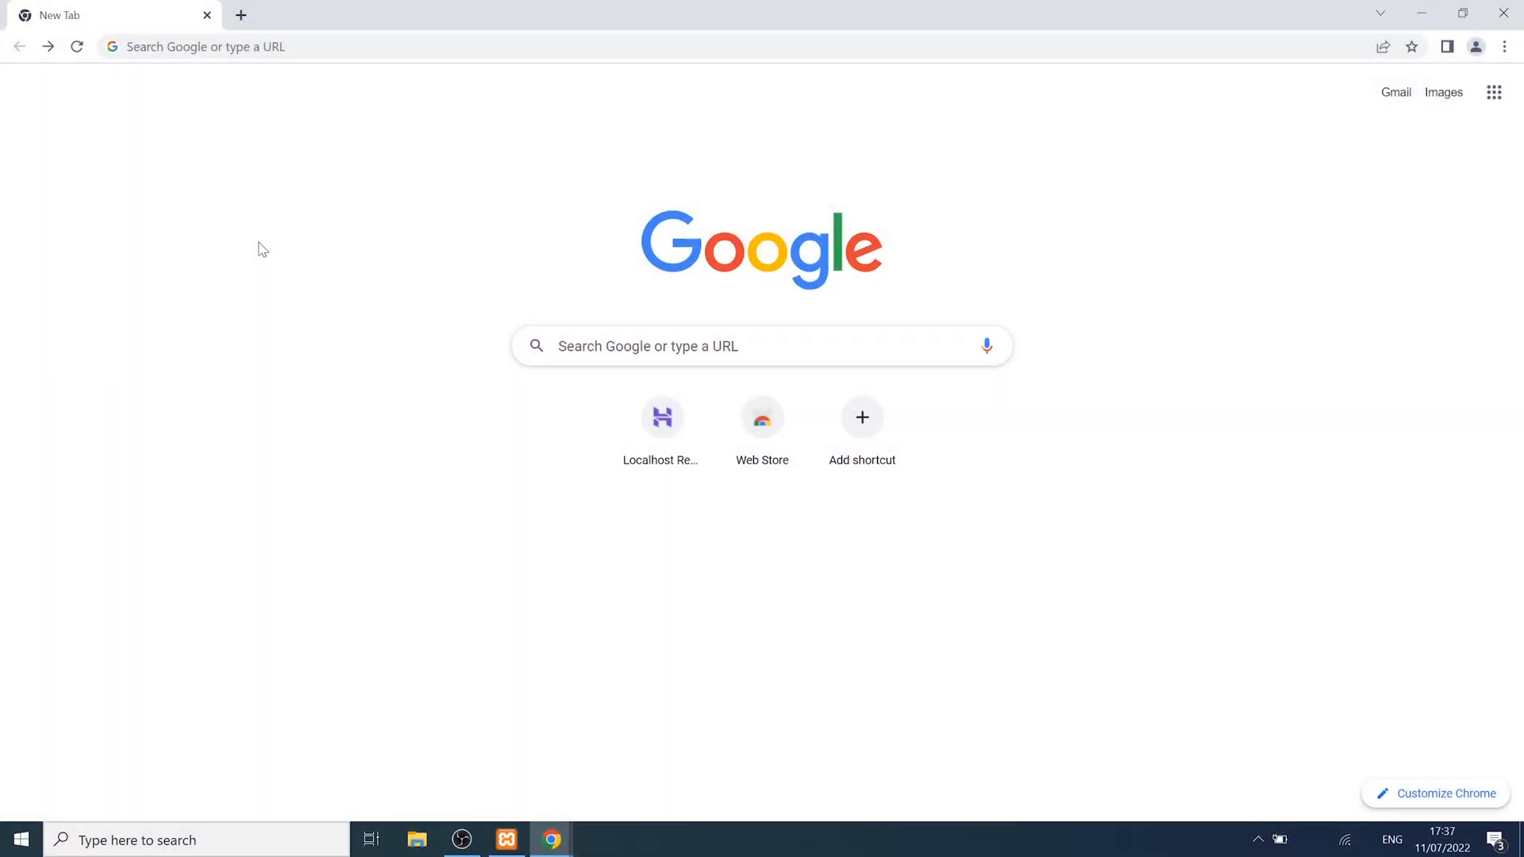
{"action": "mouse_move", "coordinate": [327, 69]}
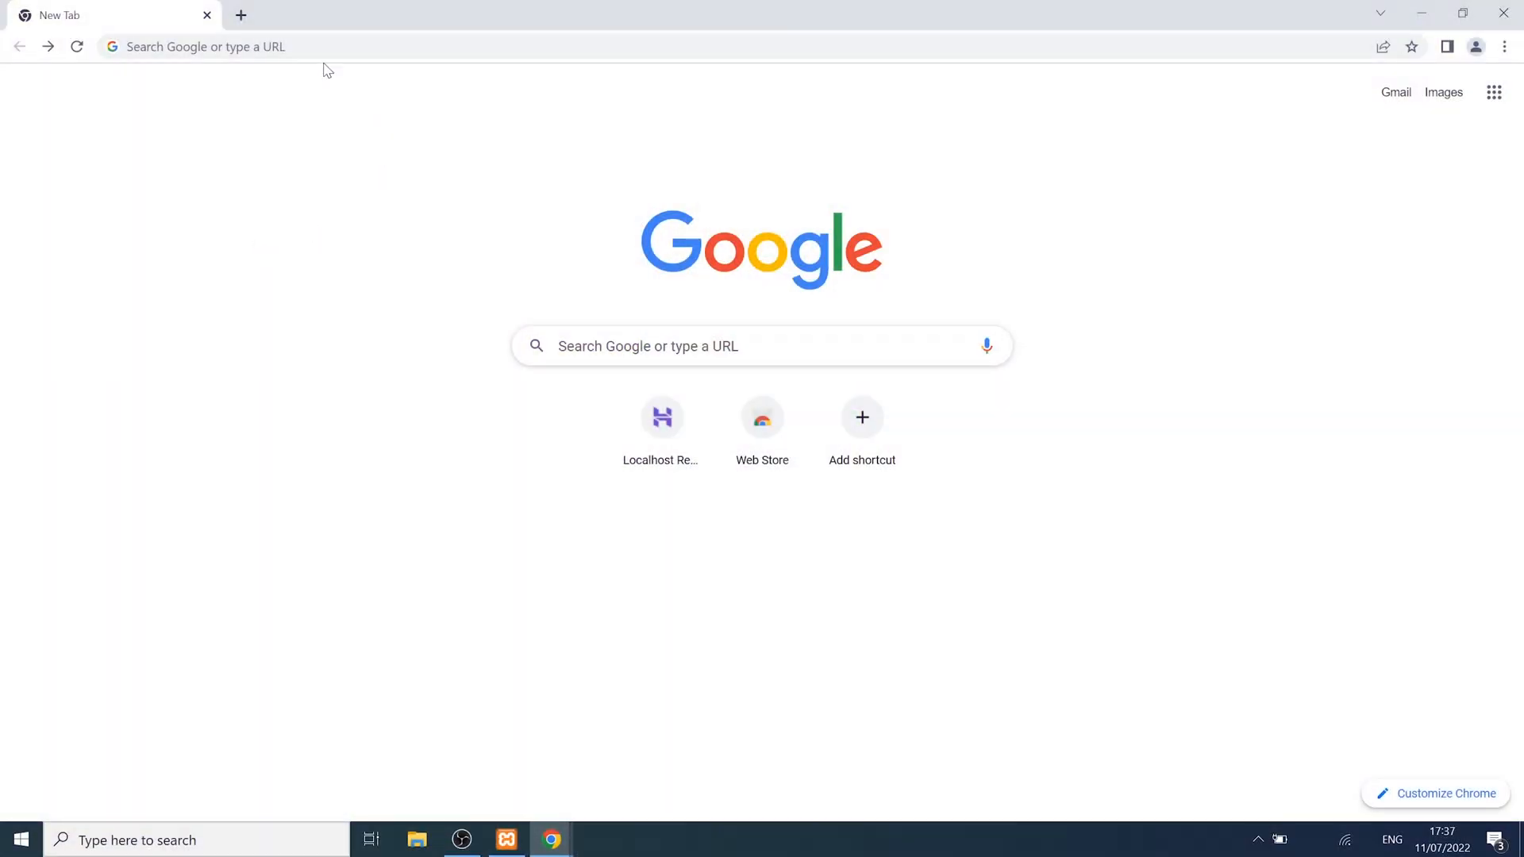
- On chrome://net-internals/#hsts, delete the domain security policies for localhost
{"action": "type", "text": "chrome://net-internals/#hsts"}
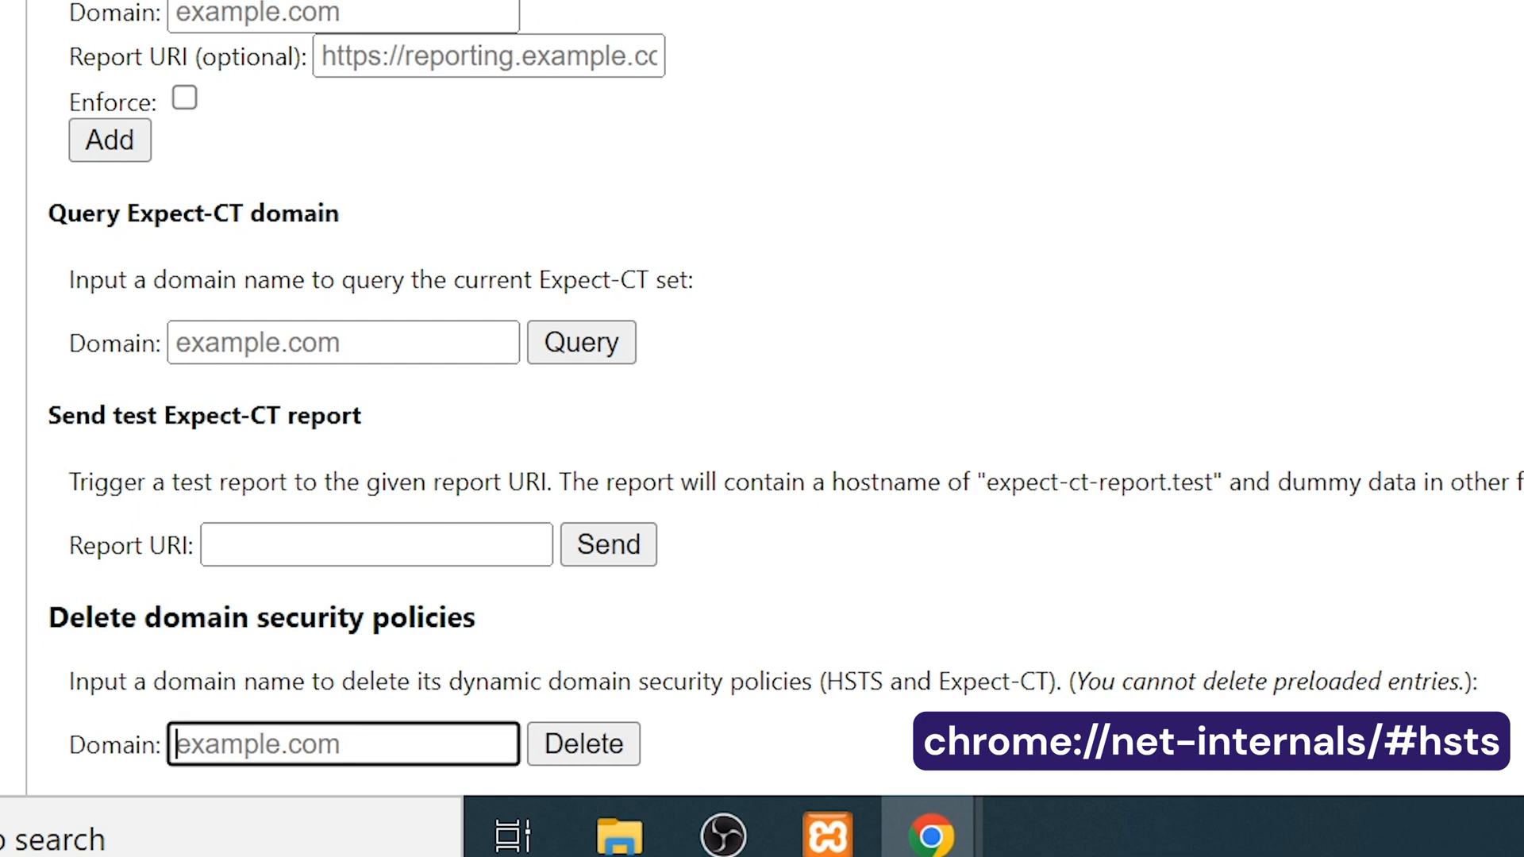
{"action": "type", "text": "localhost"}
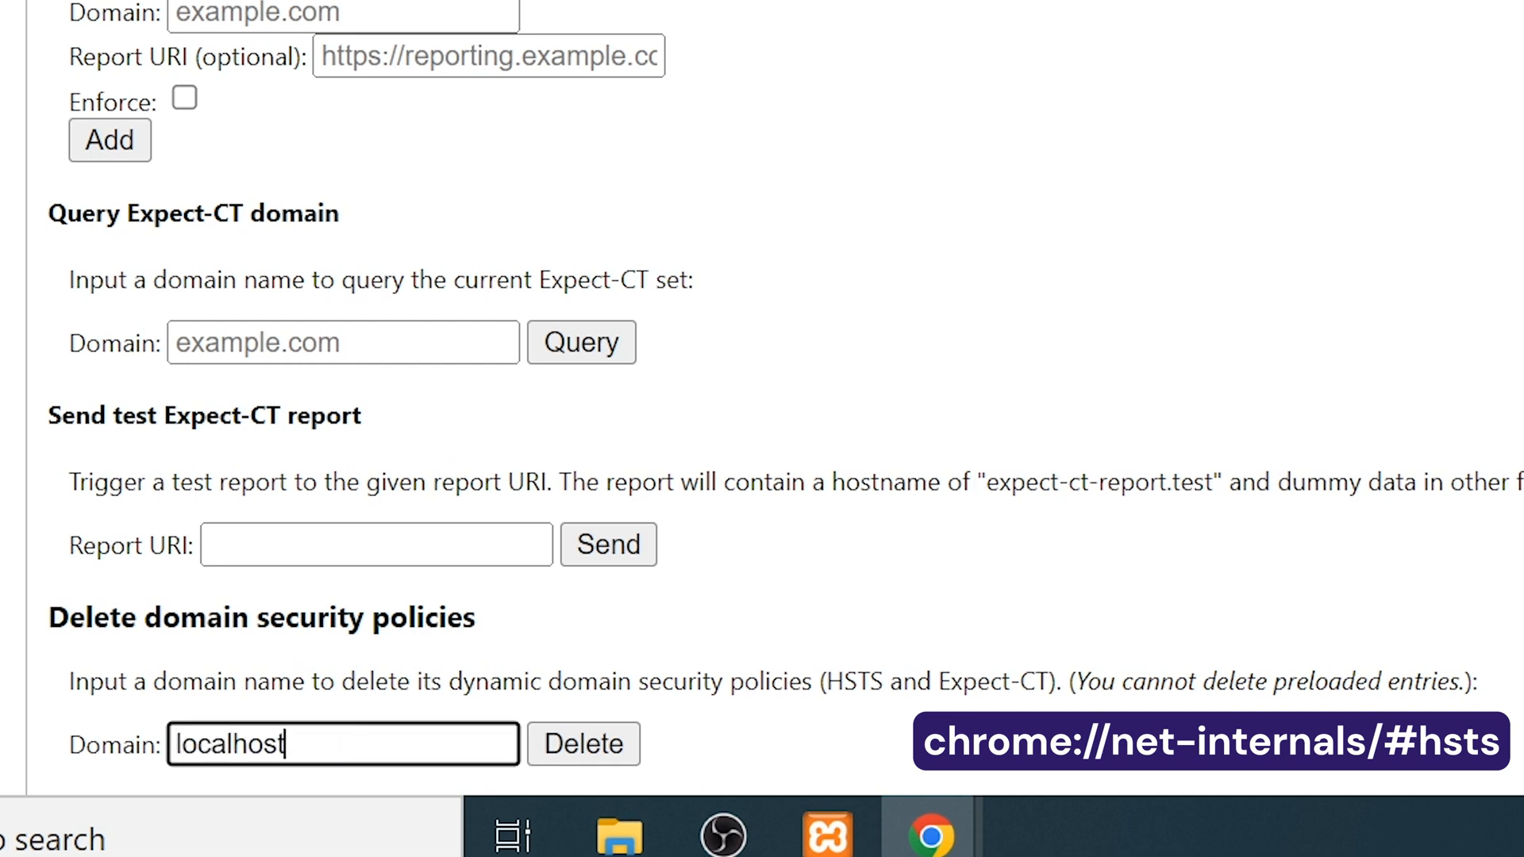
{"action": "left_click", "coordinate": [583, 743]}
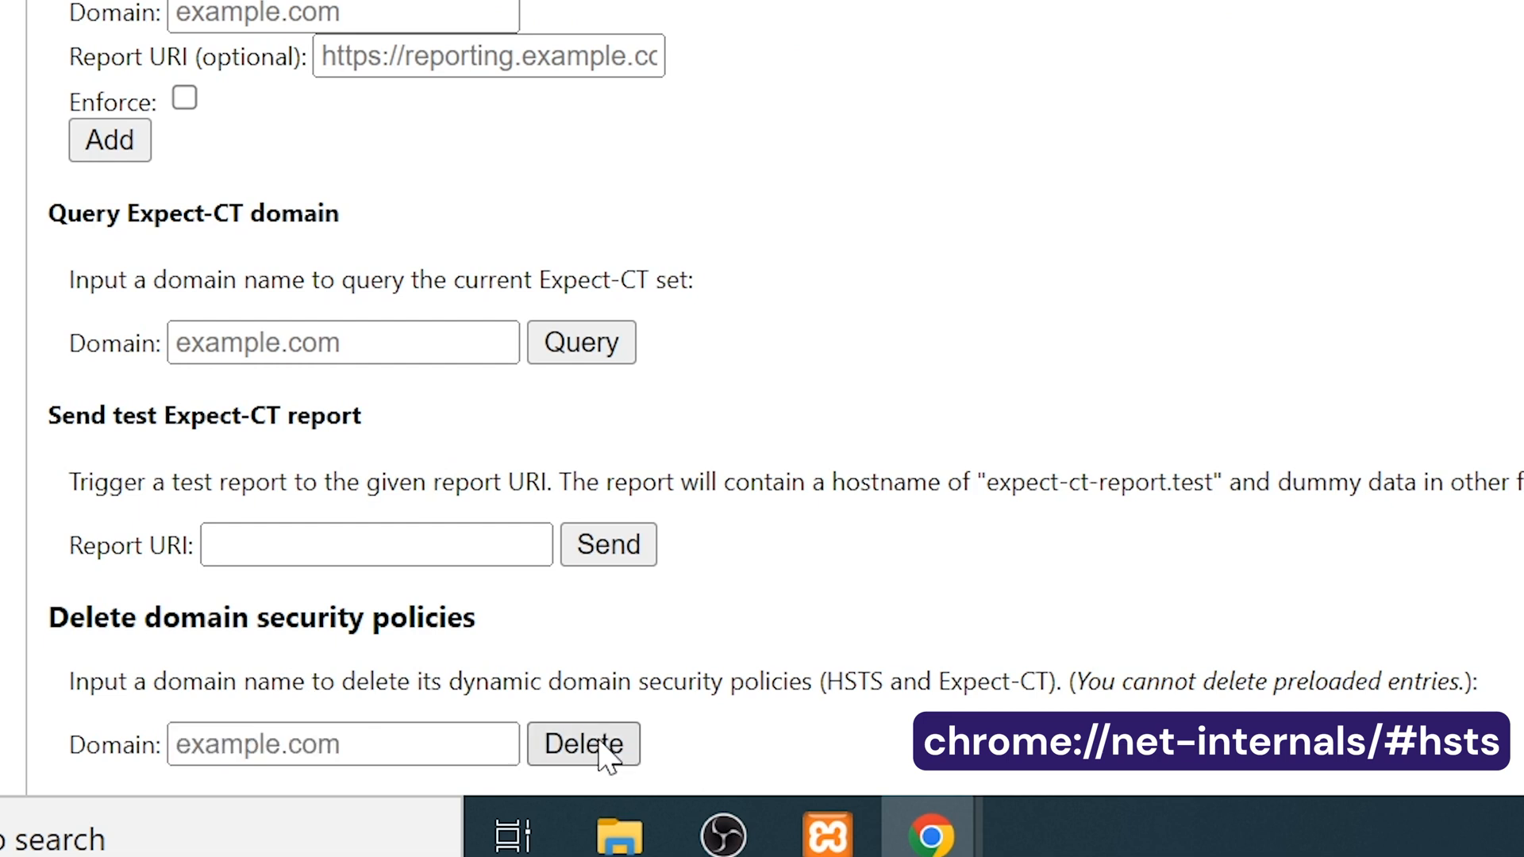